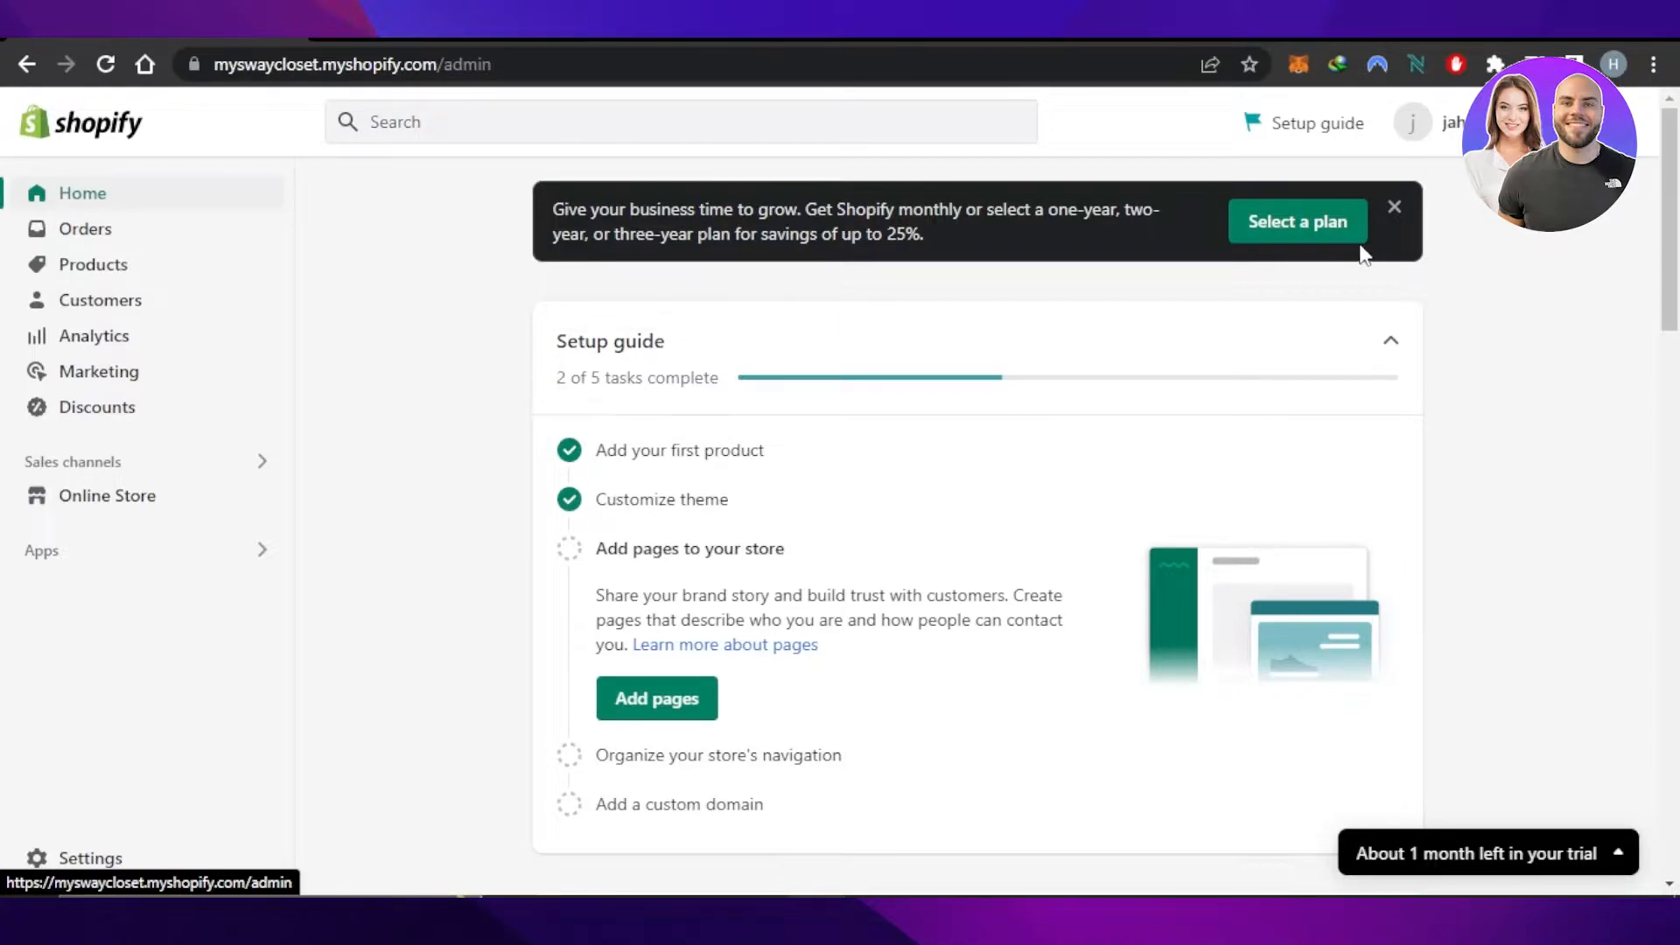
# Go to Online Store in the admin sidebar to reach the Themes page with Dawn
pyautogui.scroll(-3)
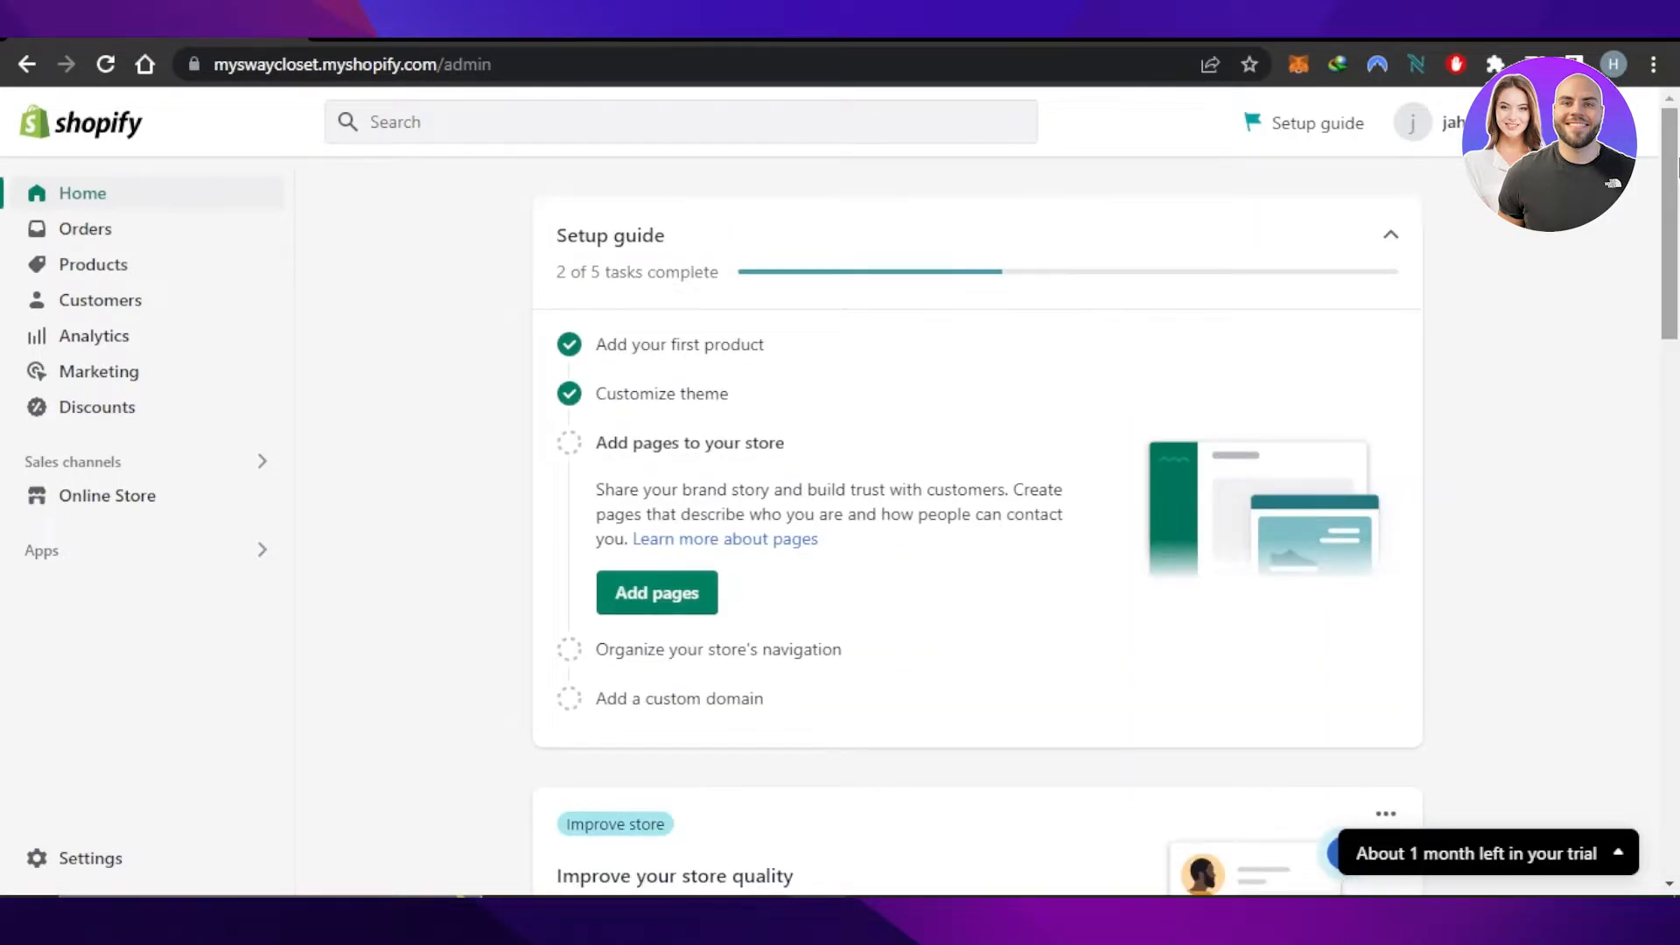
pyautogui.moveTo(558, 364)
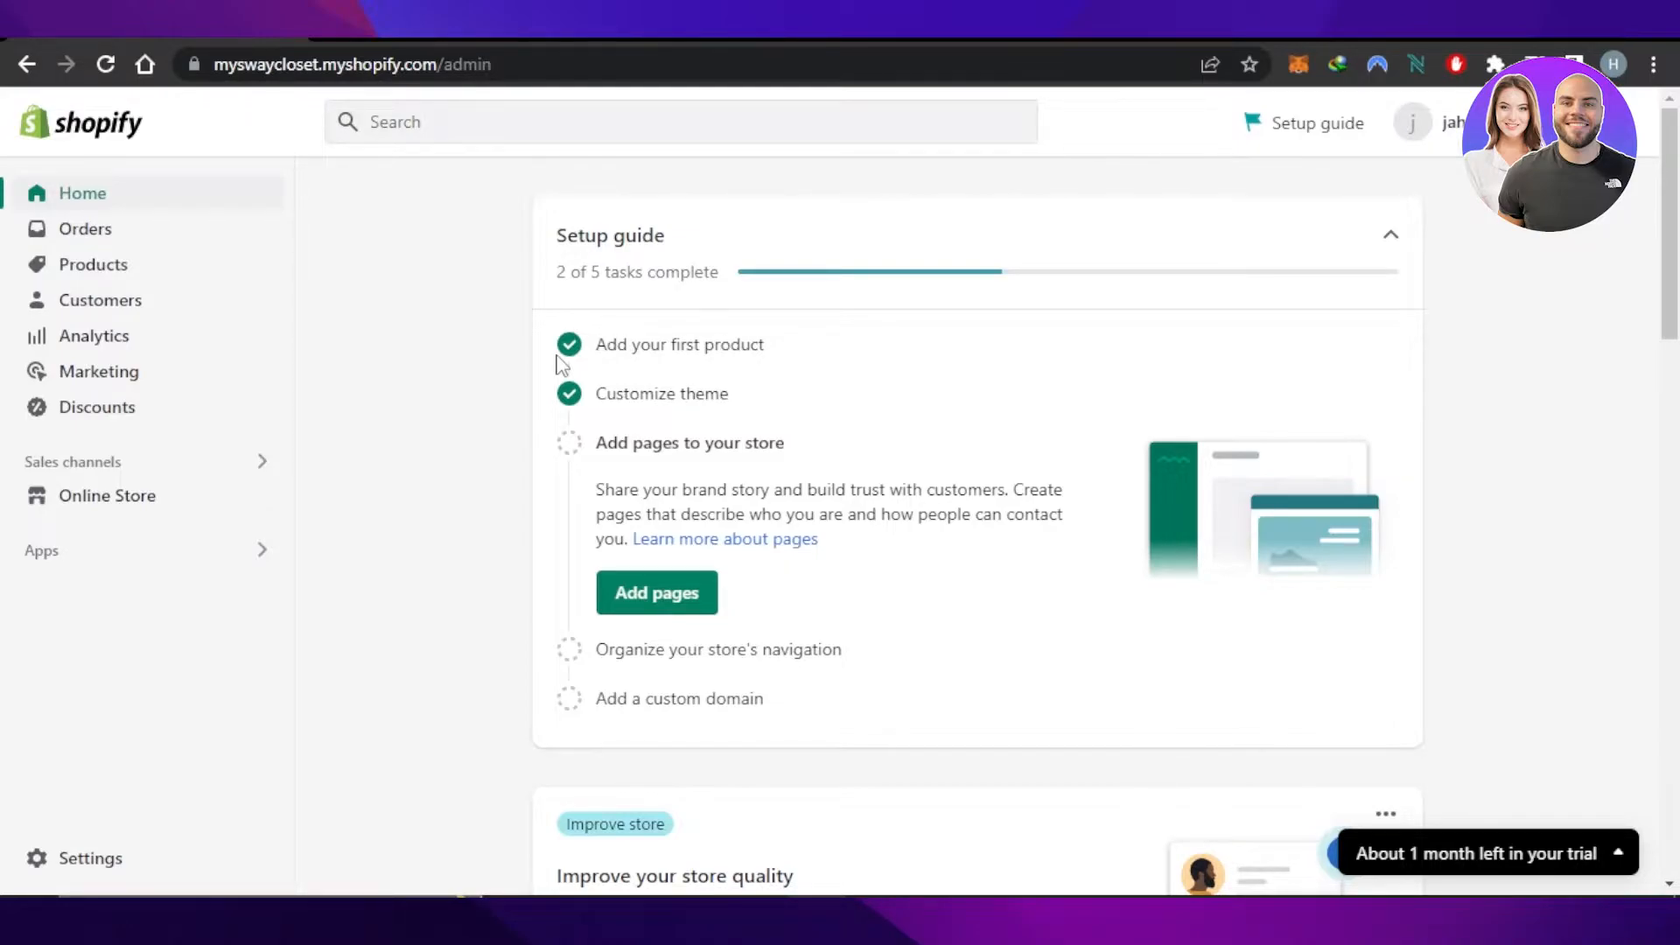
pyautogui.moveTo(112, 466)
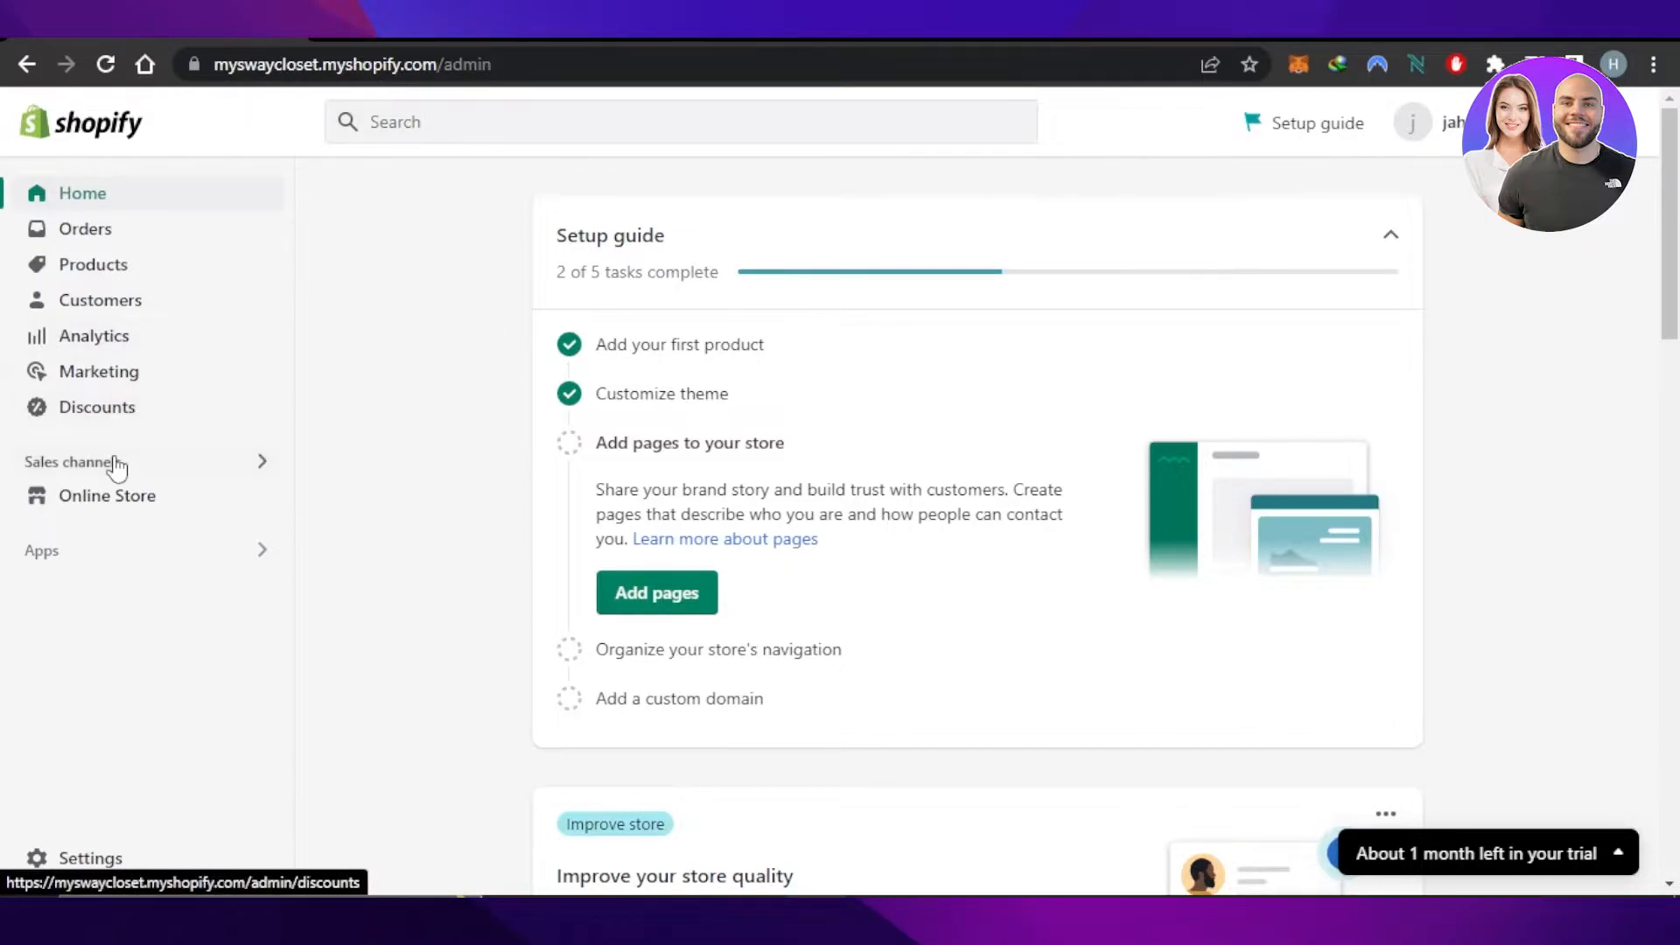
pyautogui.click(107, 495)
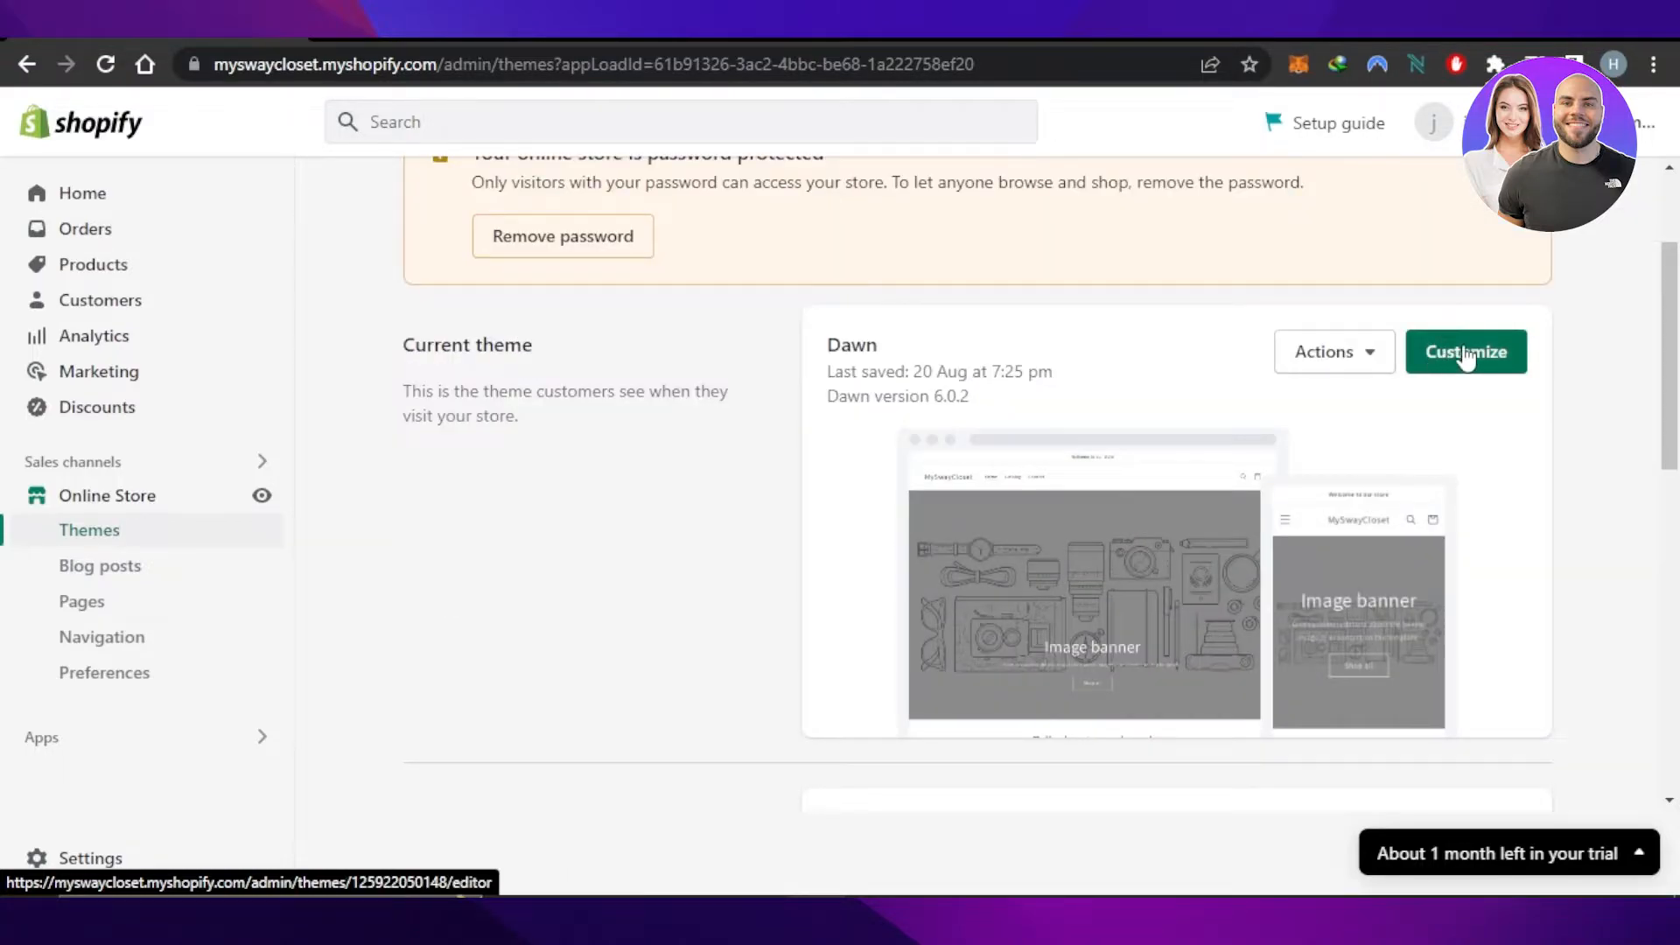
# Customize the Dawn theme and scroll its home-page section list down to Footer
pyautogui.click(1464, 352)
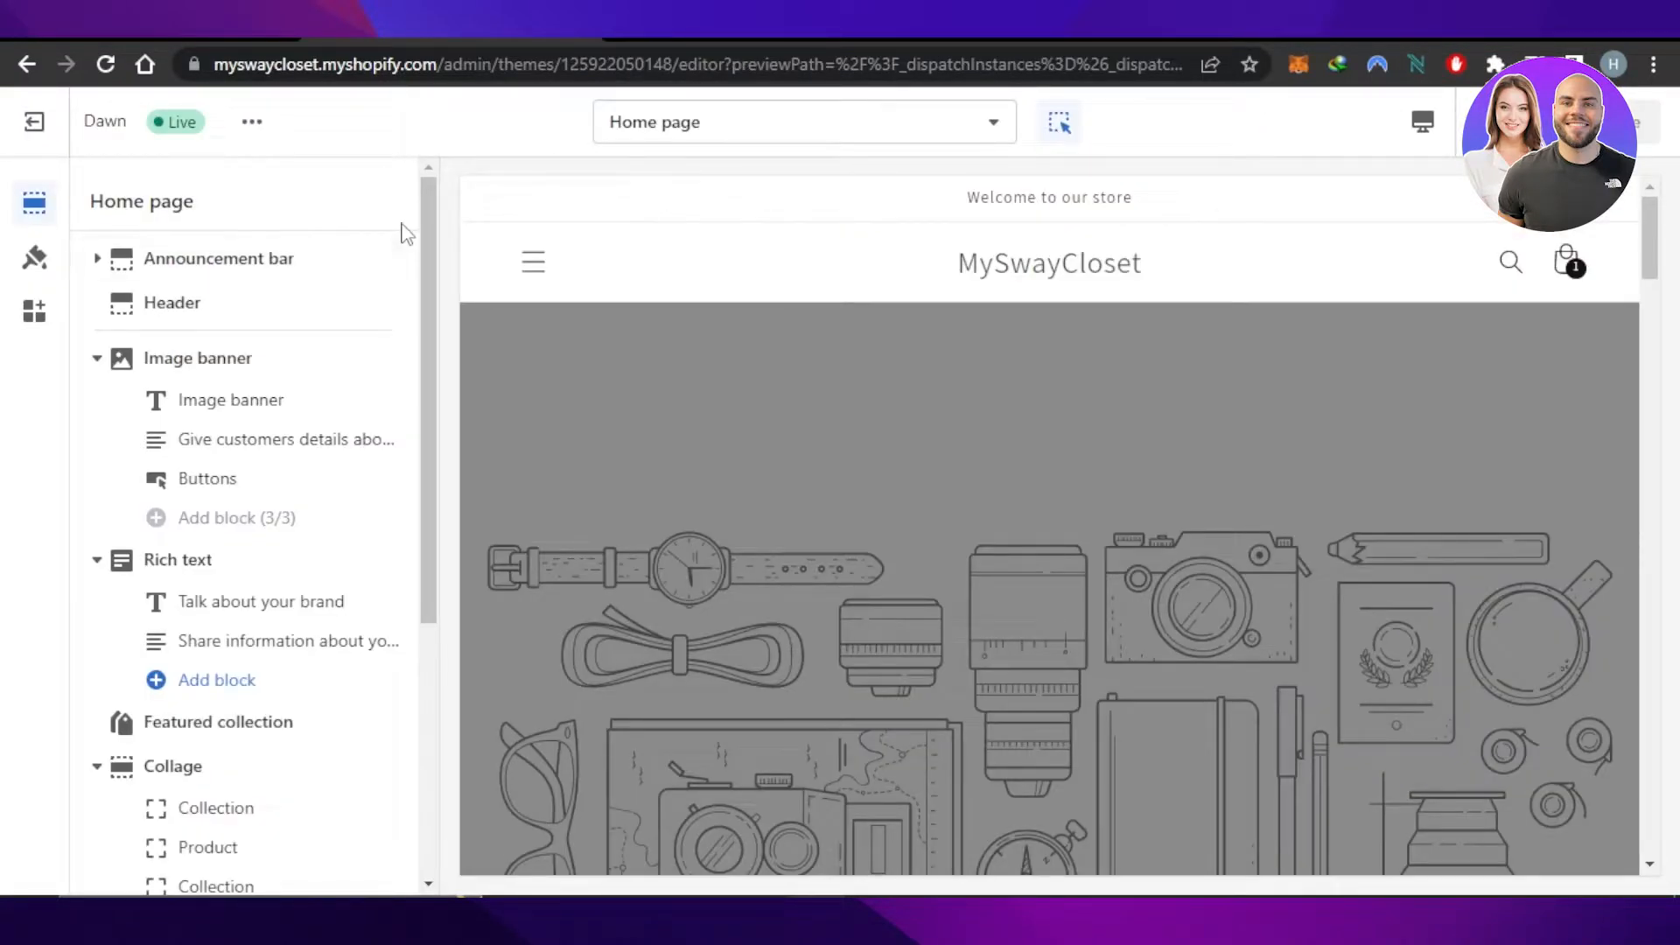
pyautogui.moveTo(444, 294)
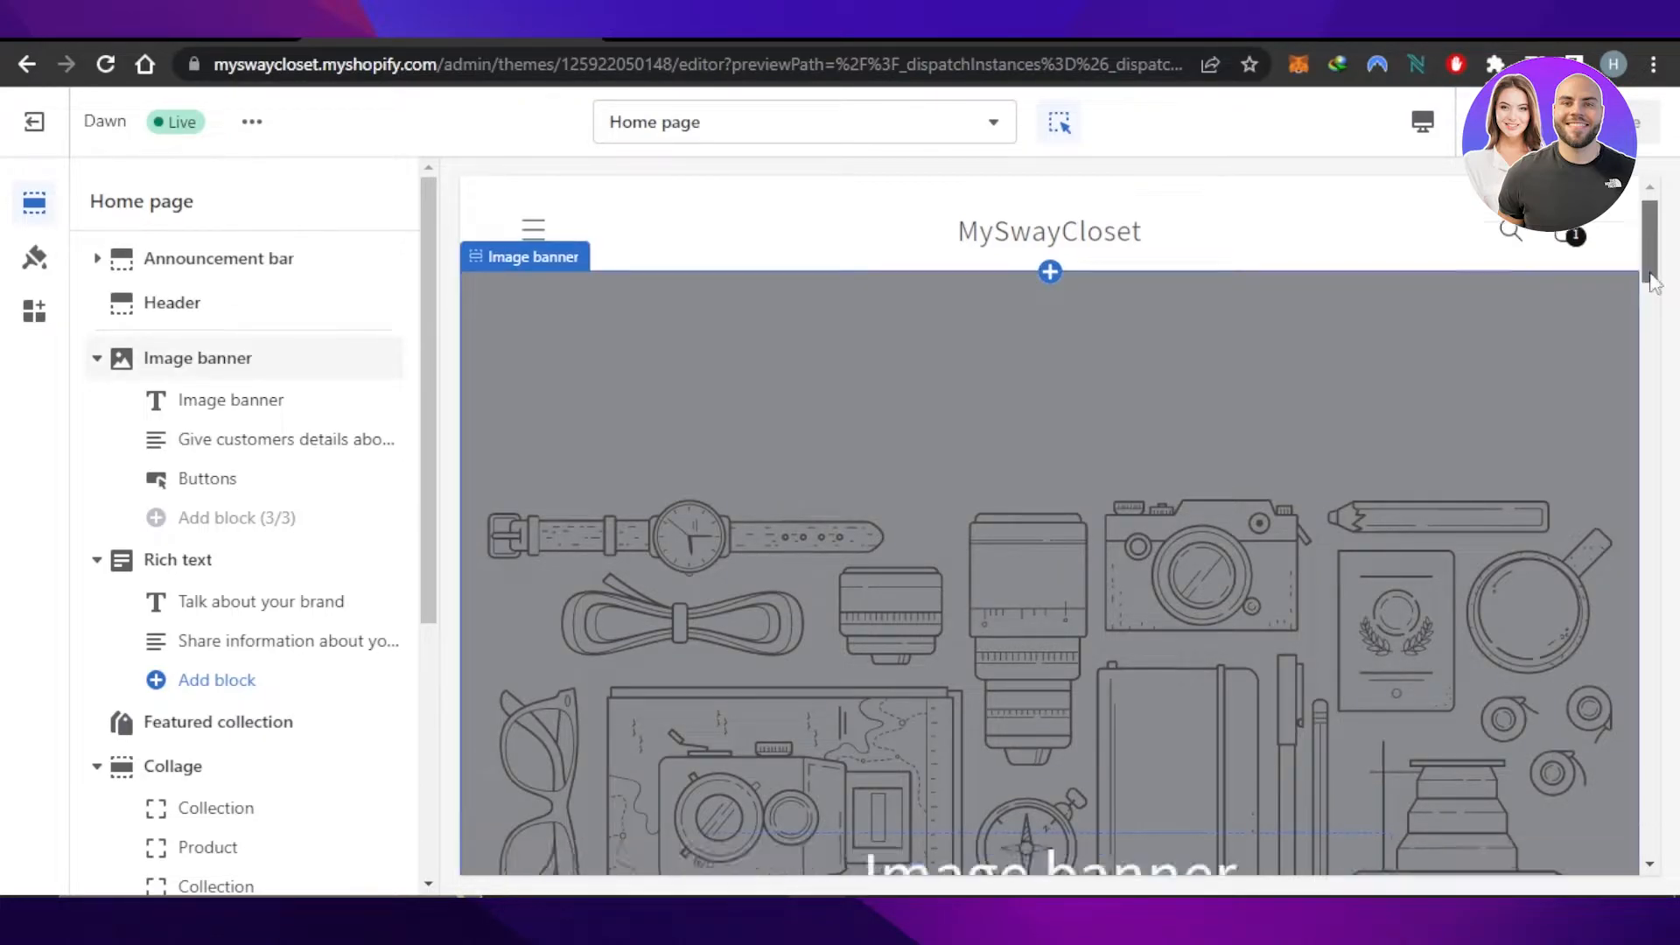
pyautogui.scroll(-3)
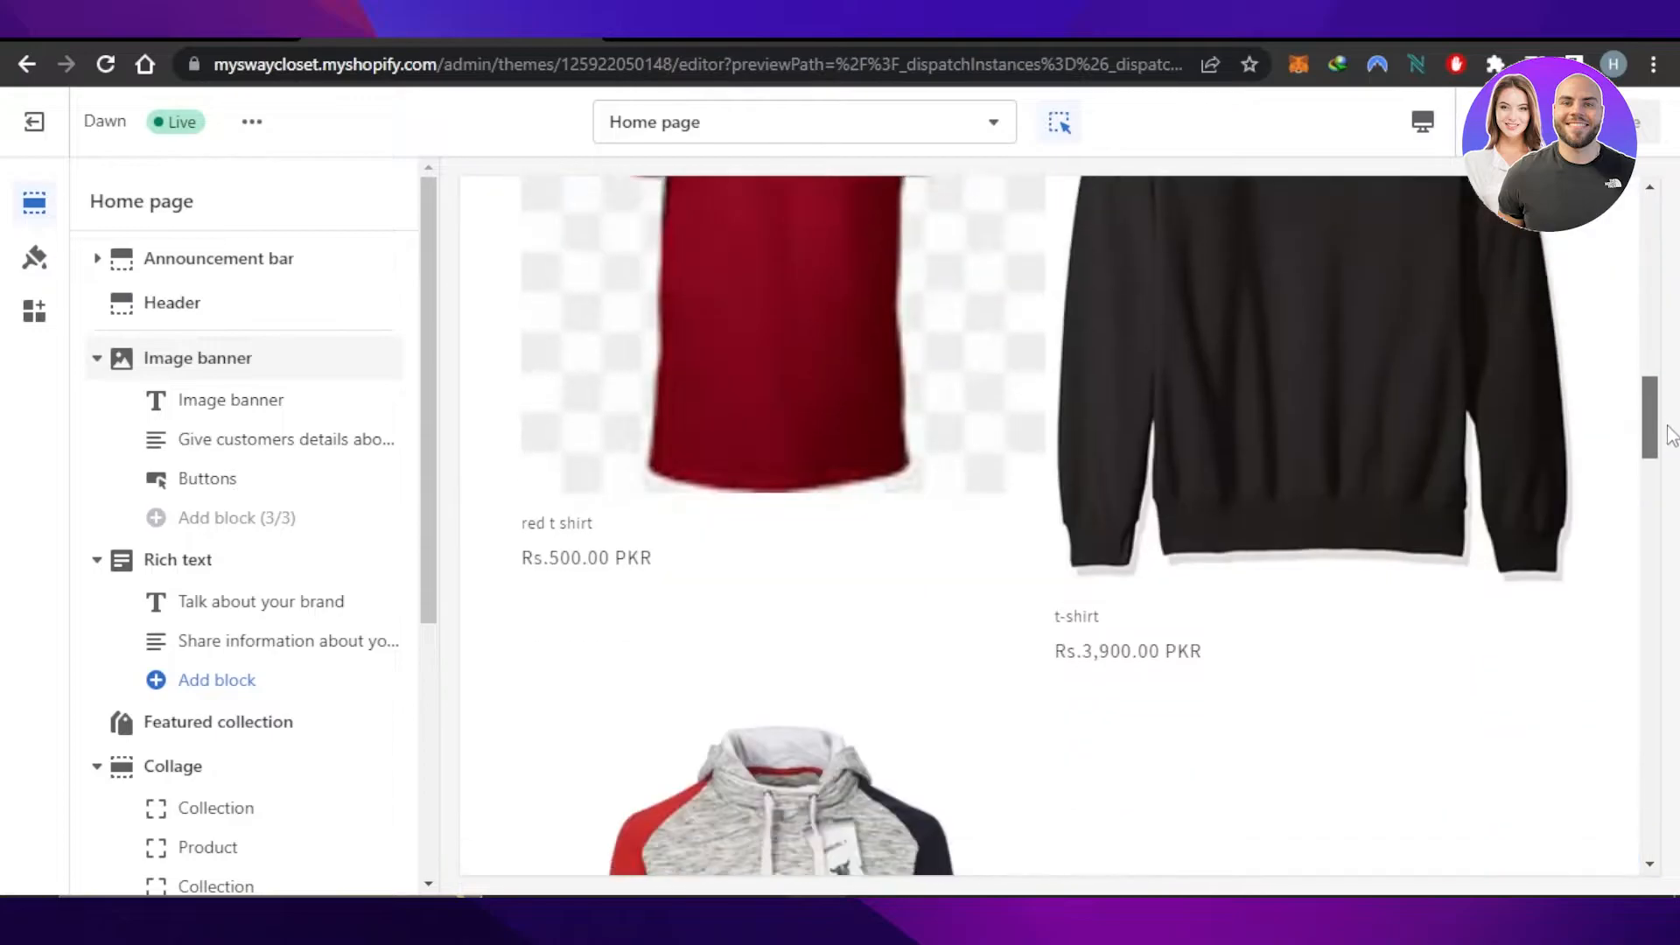
pyautogui.scroll(-3)
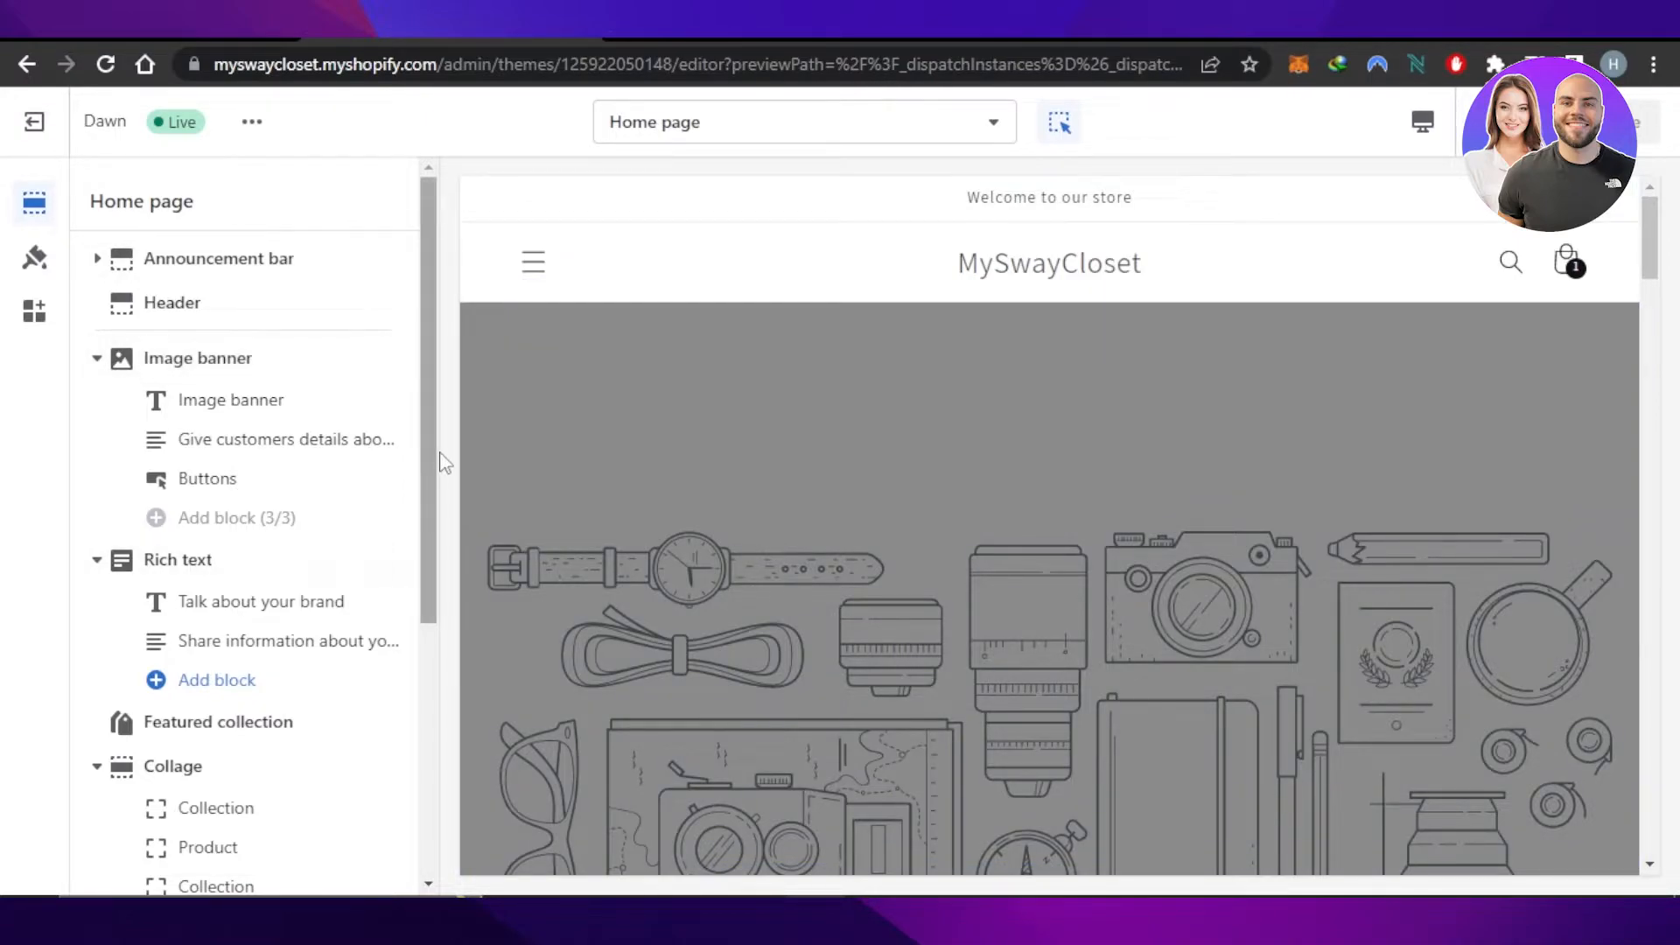
pyautogui.scroll(-3)
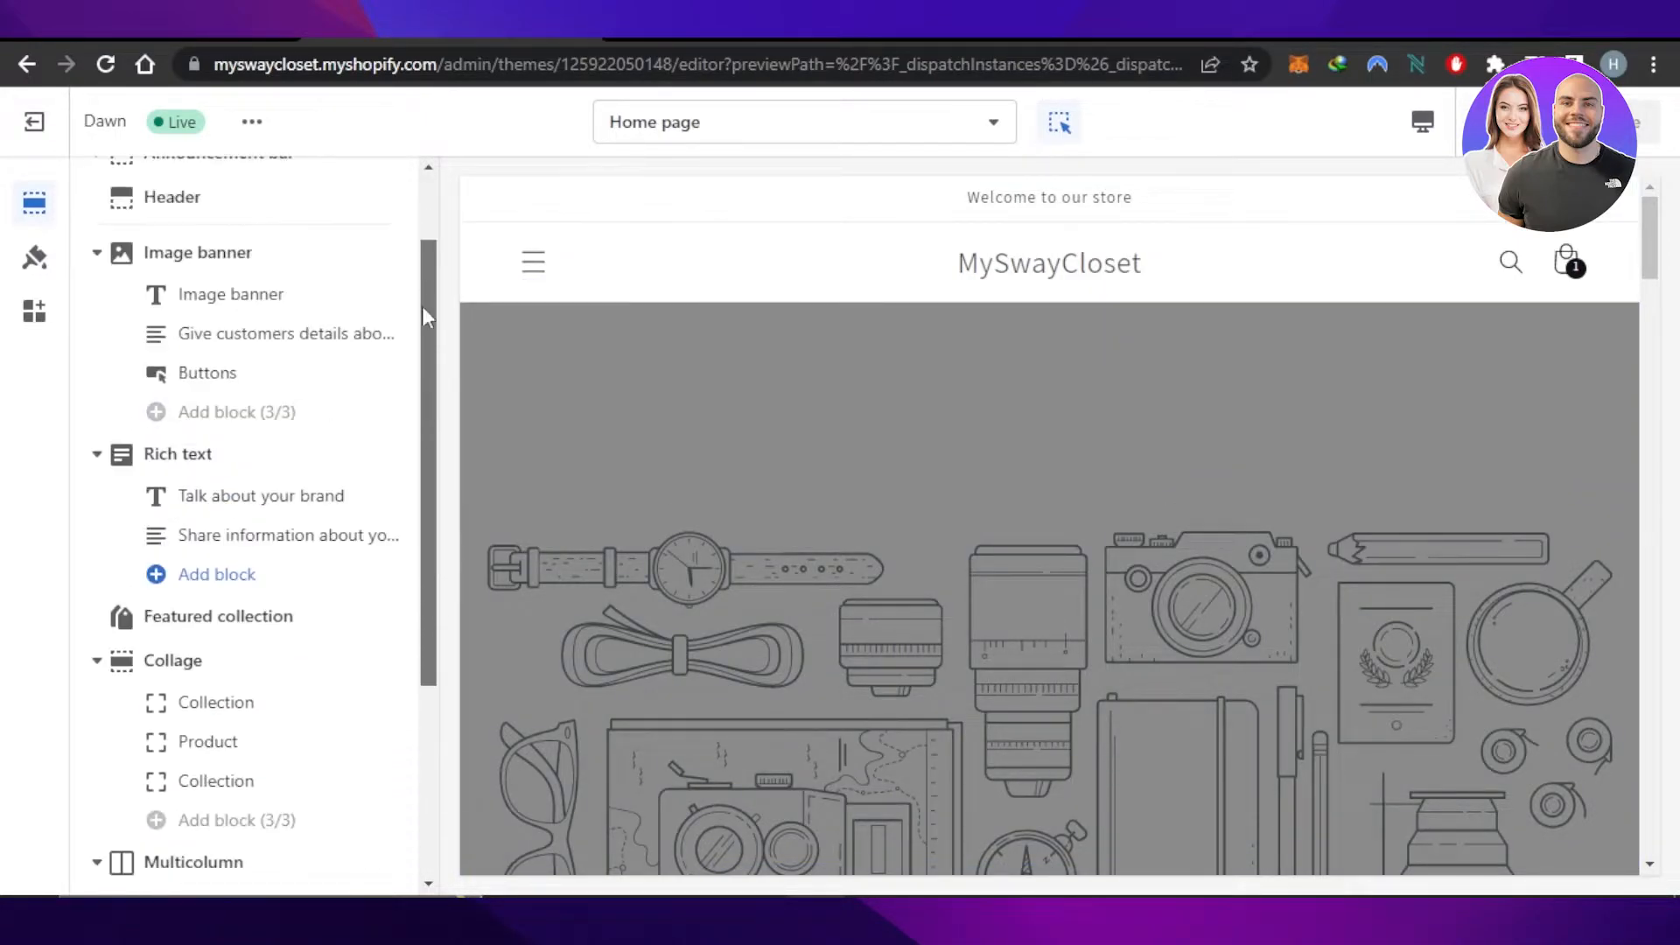
pyautogui.scroll(3)
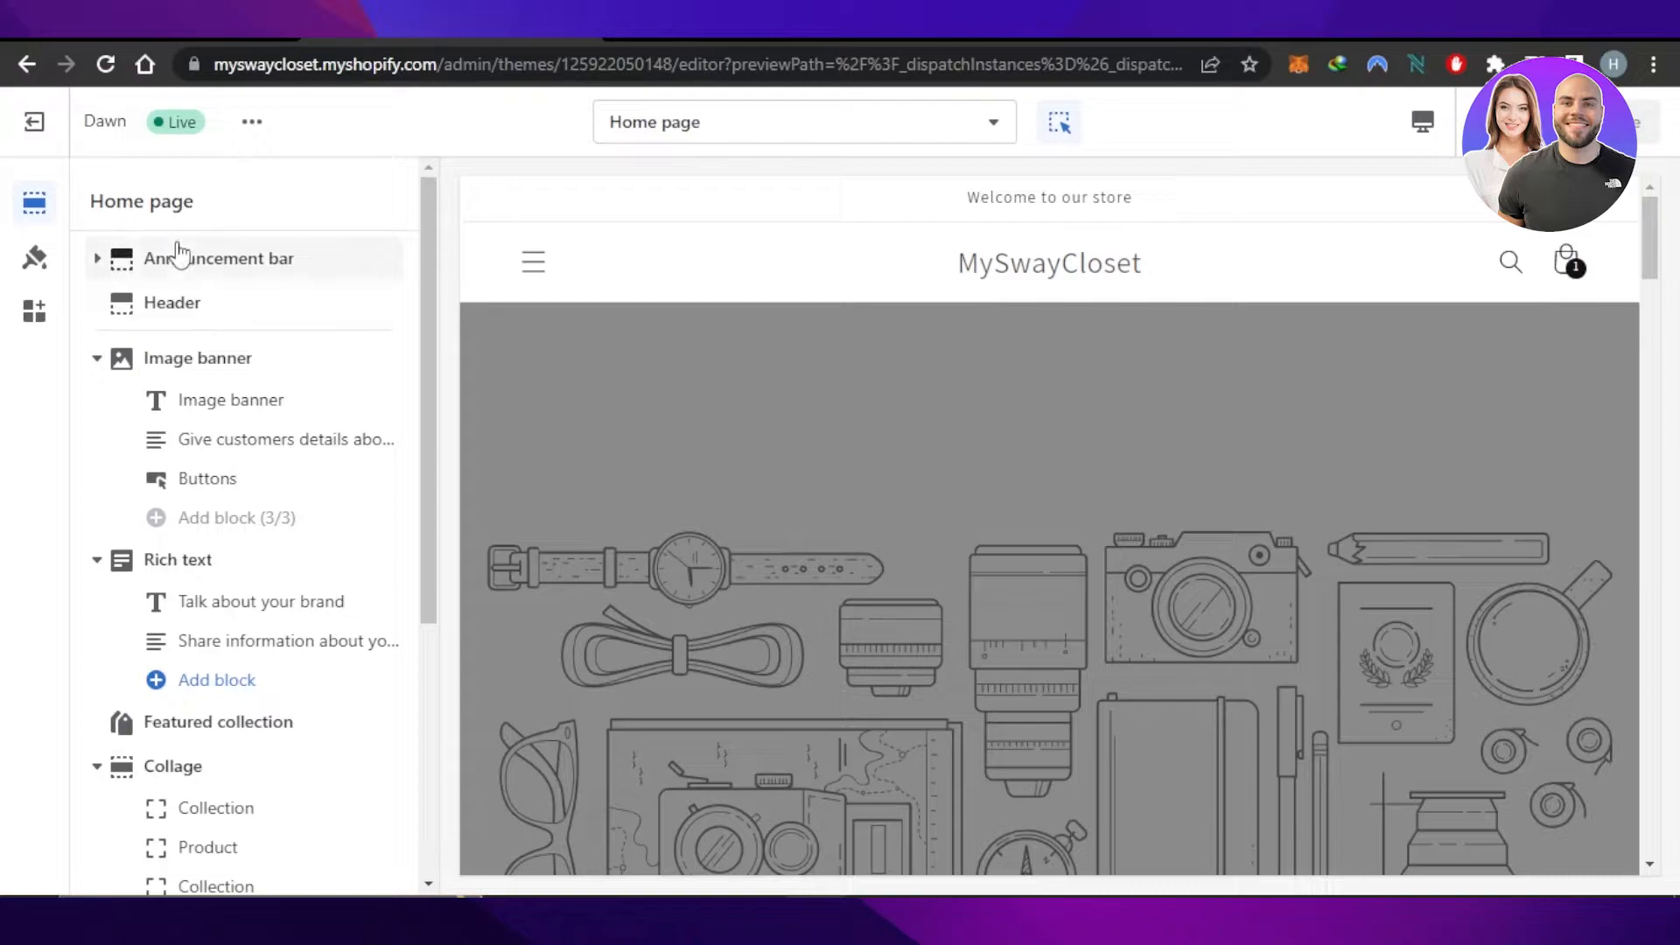
pyautogui.scroll(-3)
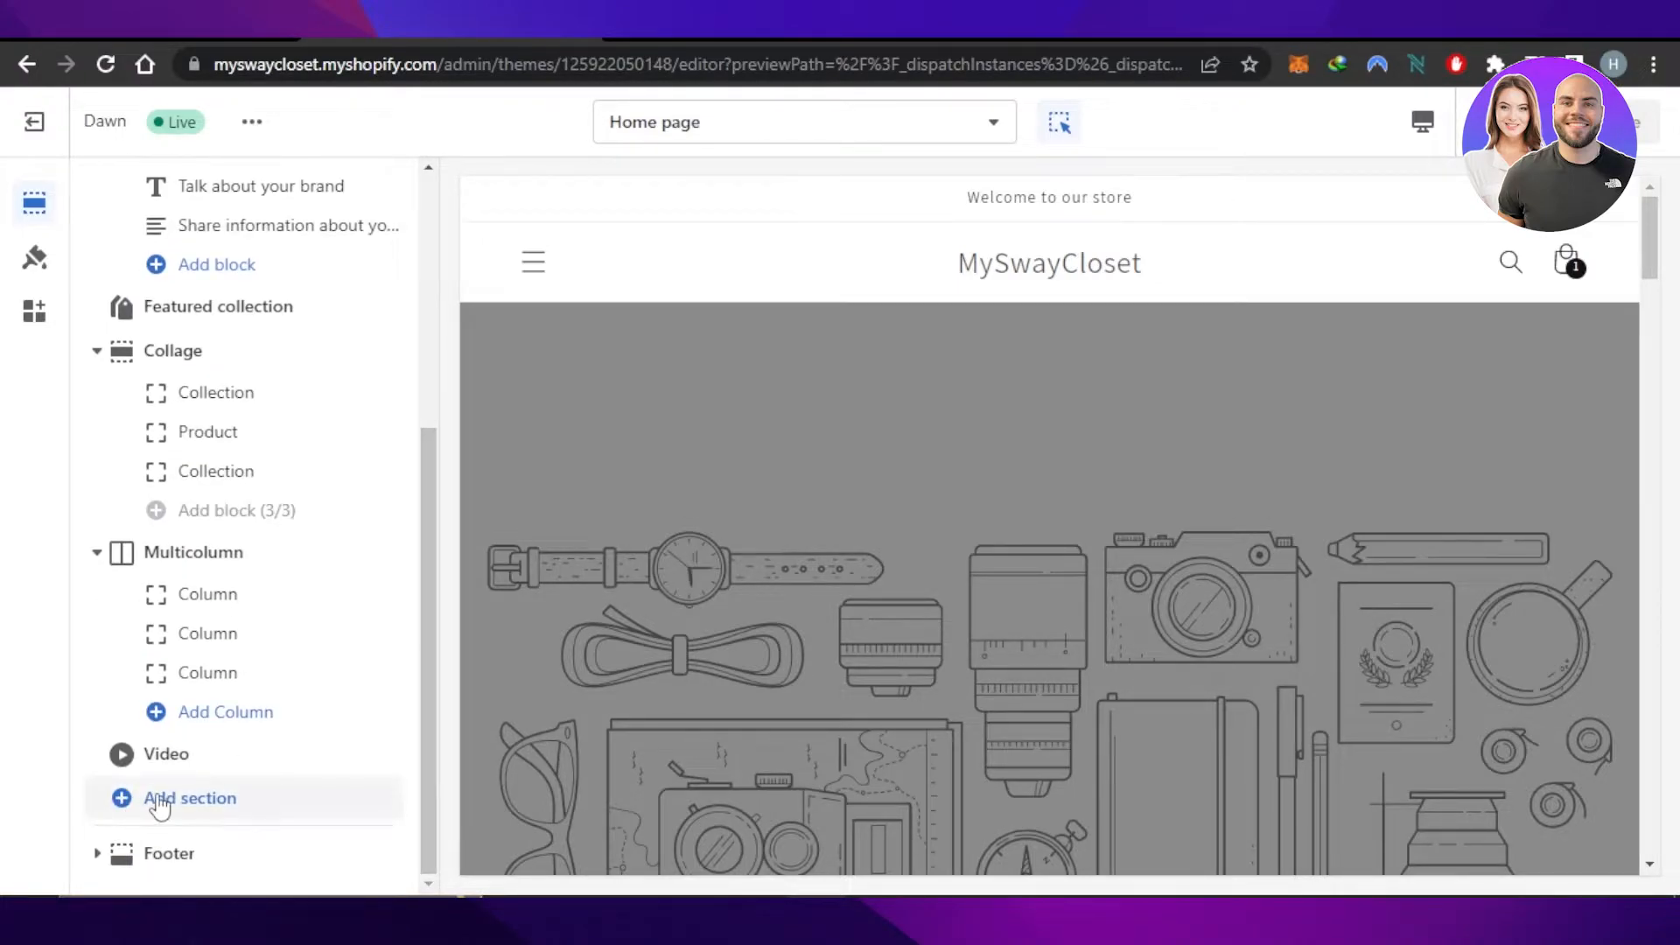
# Browse the addable sections, including app blocks like Klaviyo Embedded Form and Textbox
pyautogui.click(189, 798)
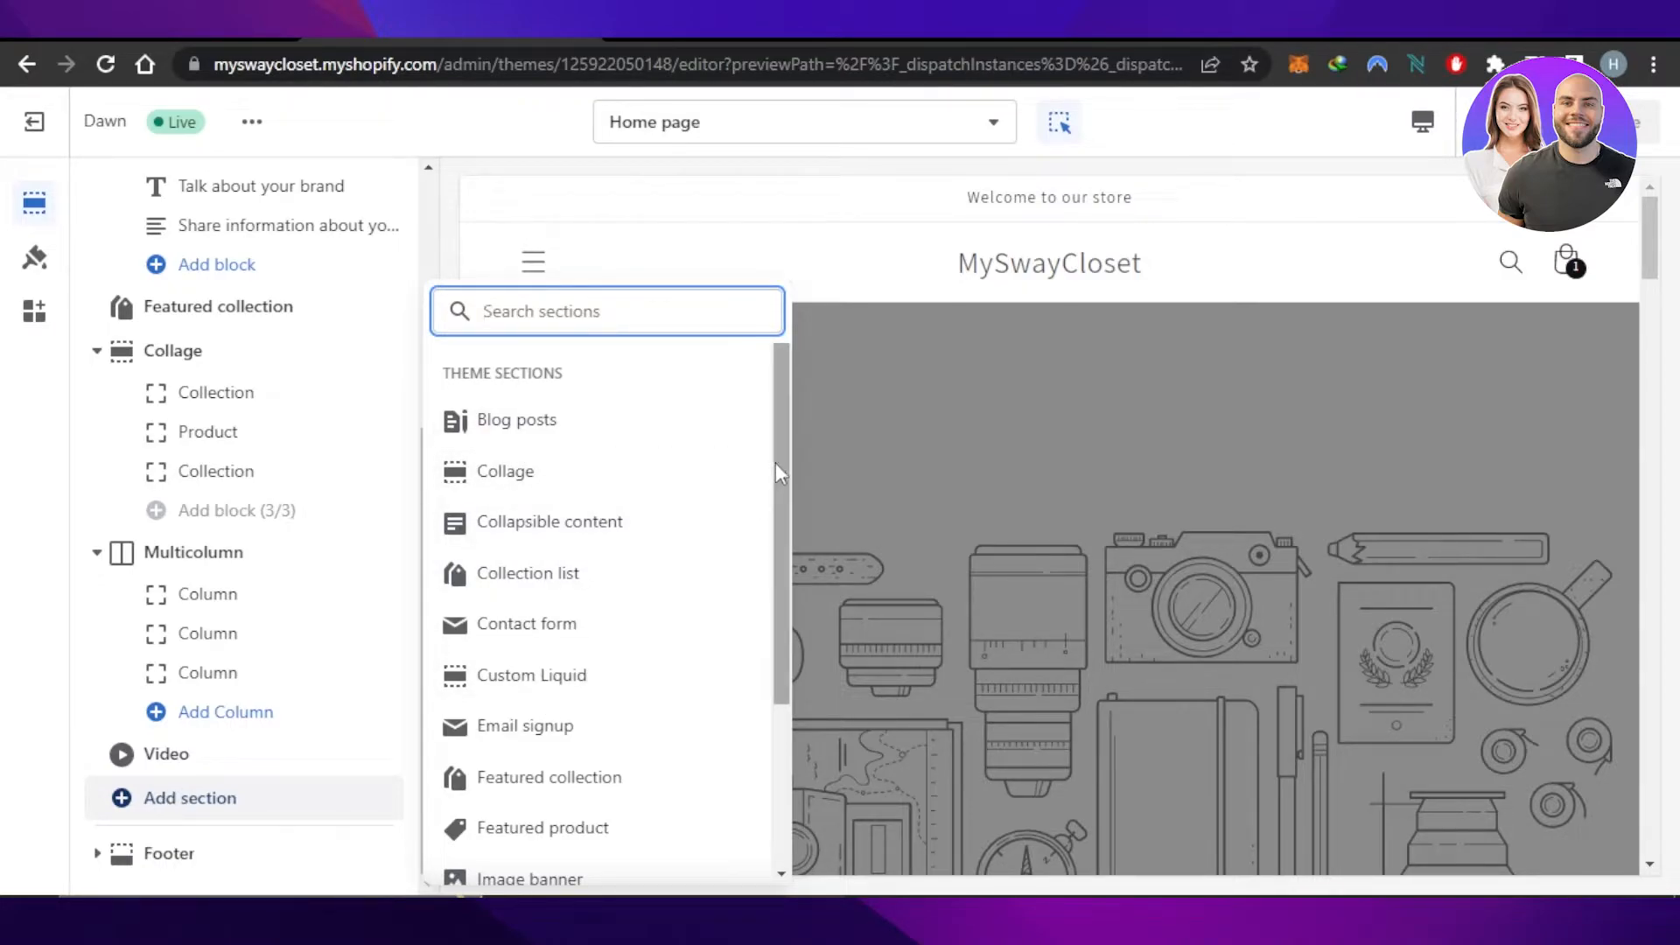
pyautogui.scroll(-3)
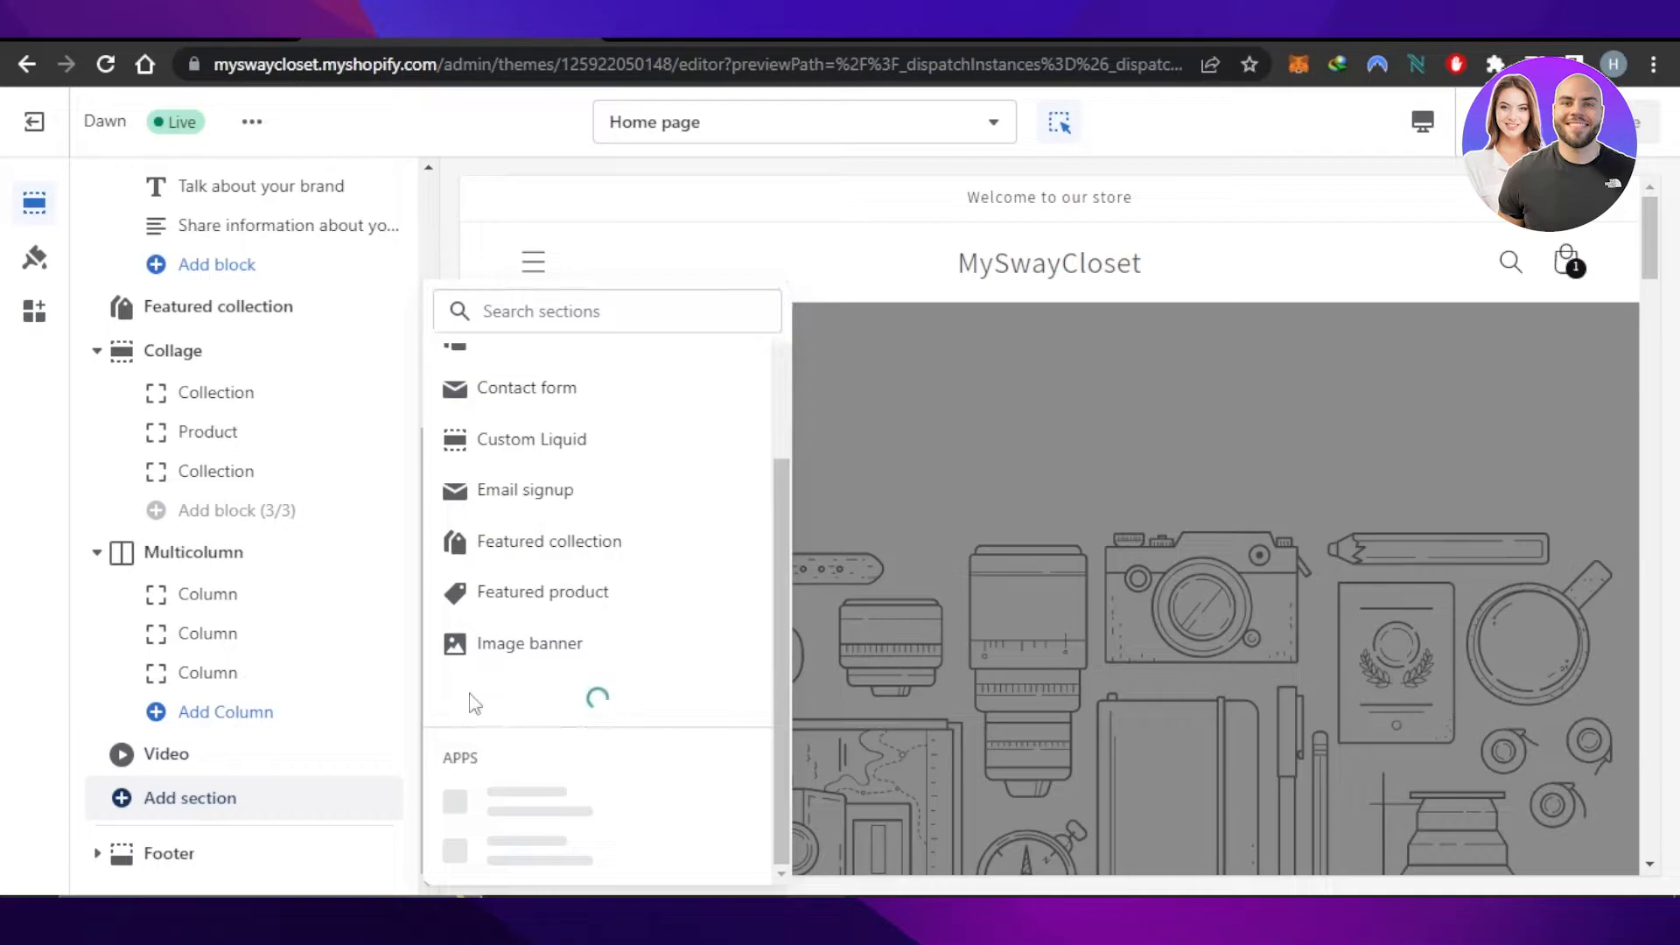
pyautogui.scroll(-3)
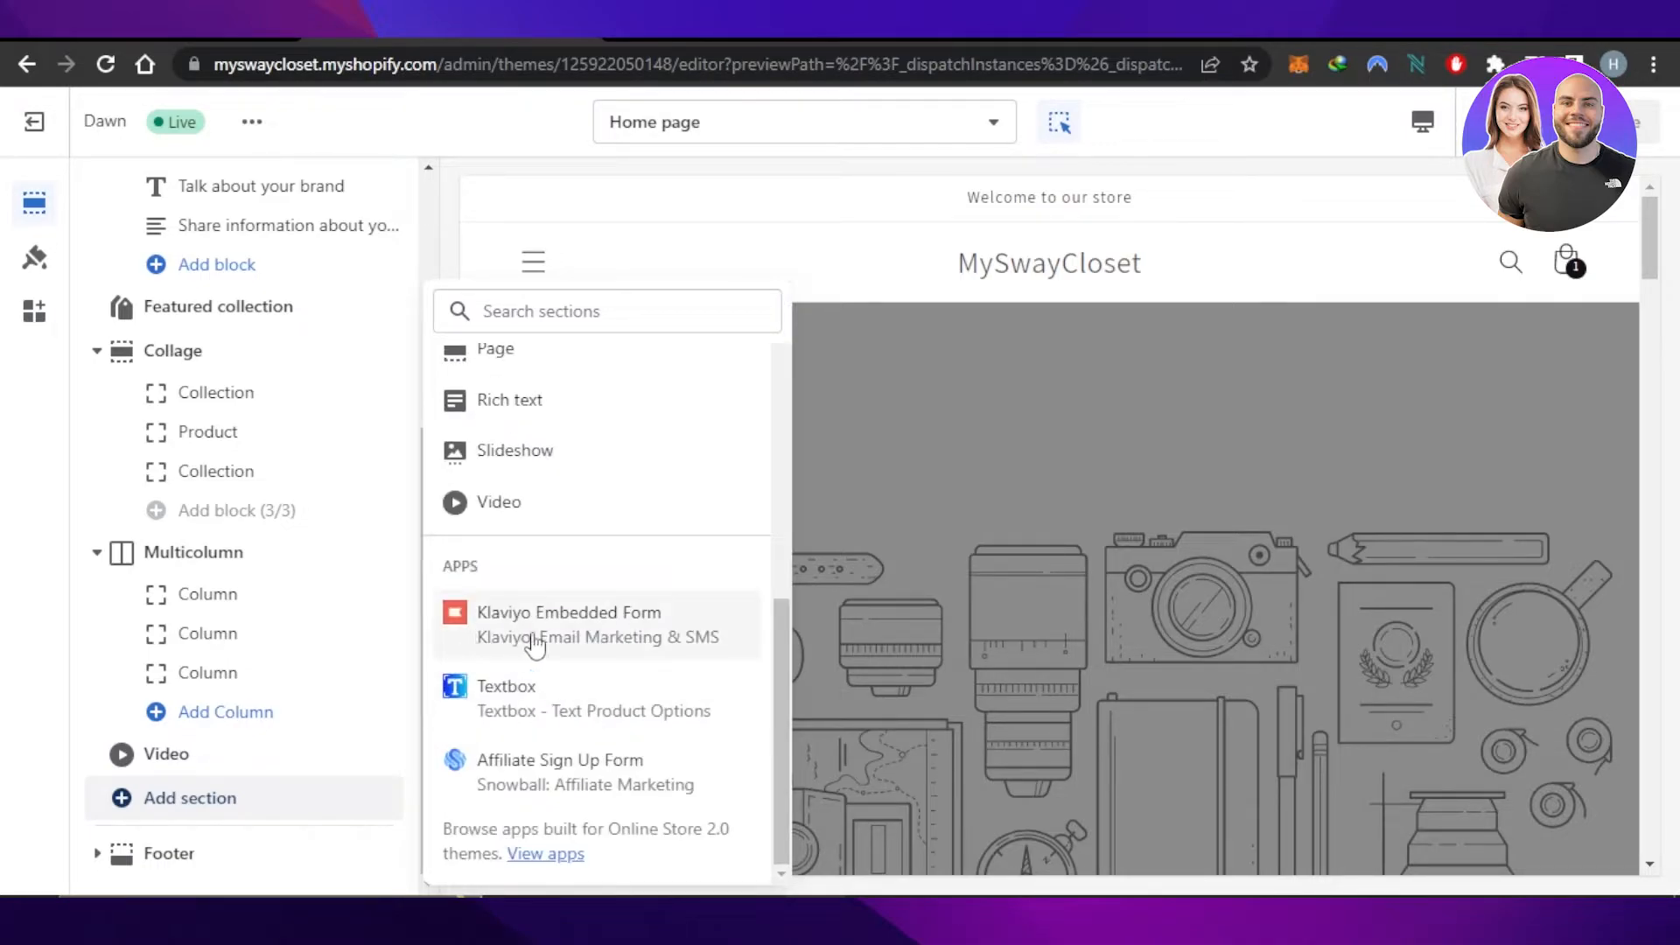
pyautogui.moveTo(584, 761)
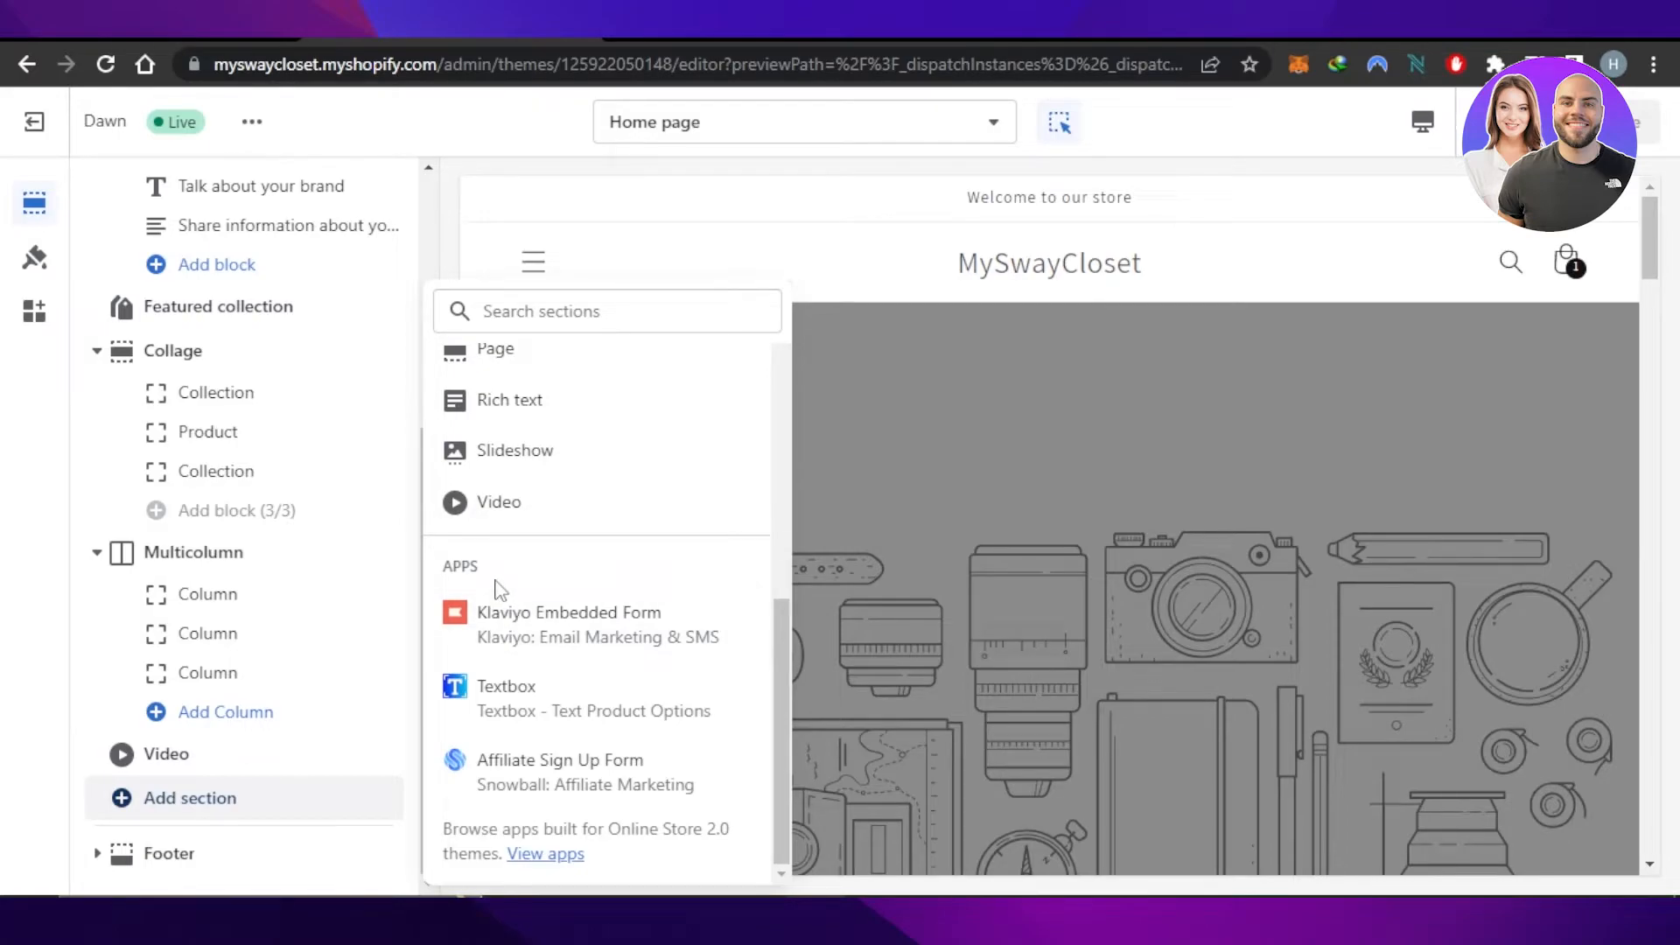
pyautogui.click(607, 311)
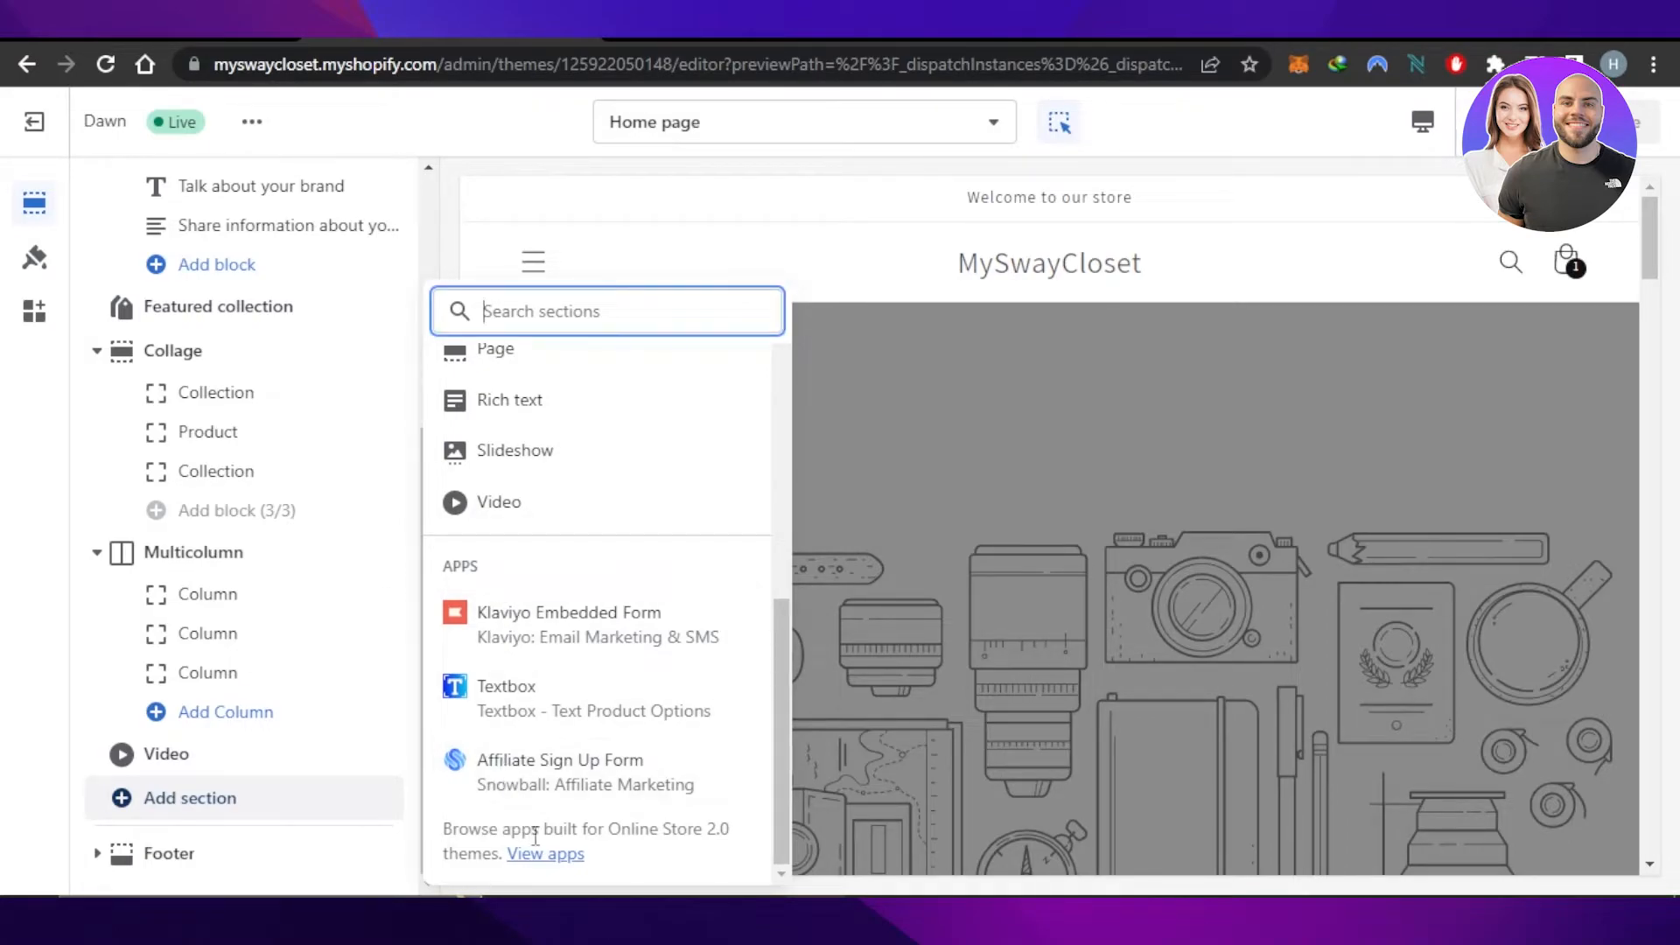
pyautogui.moveTo(546, 854)
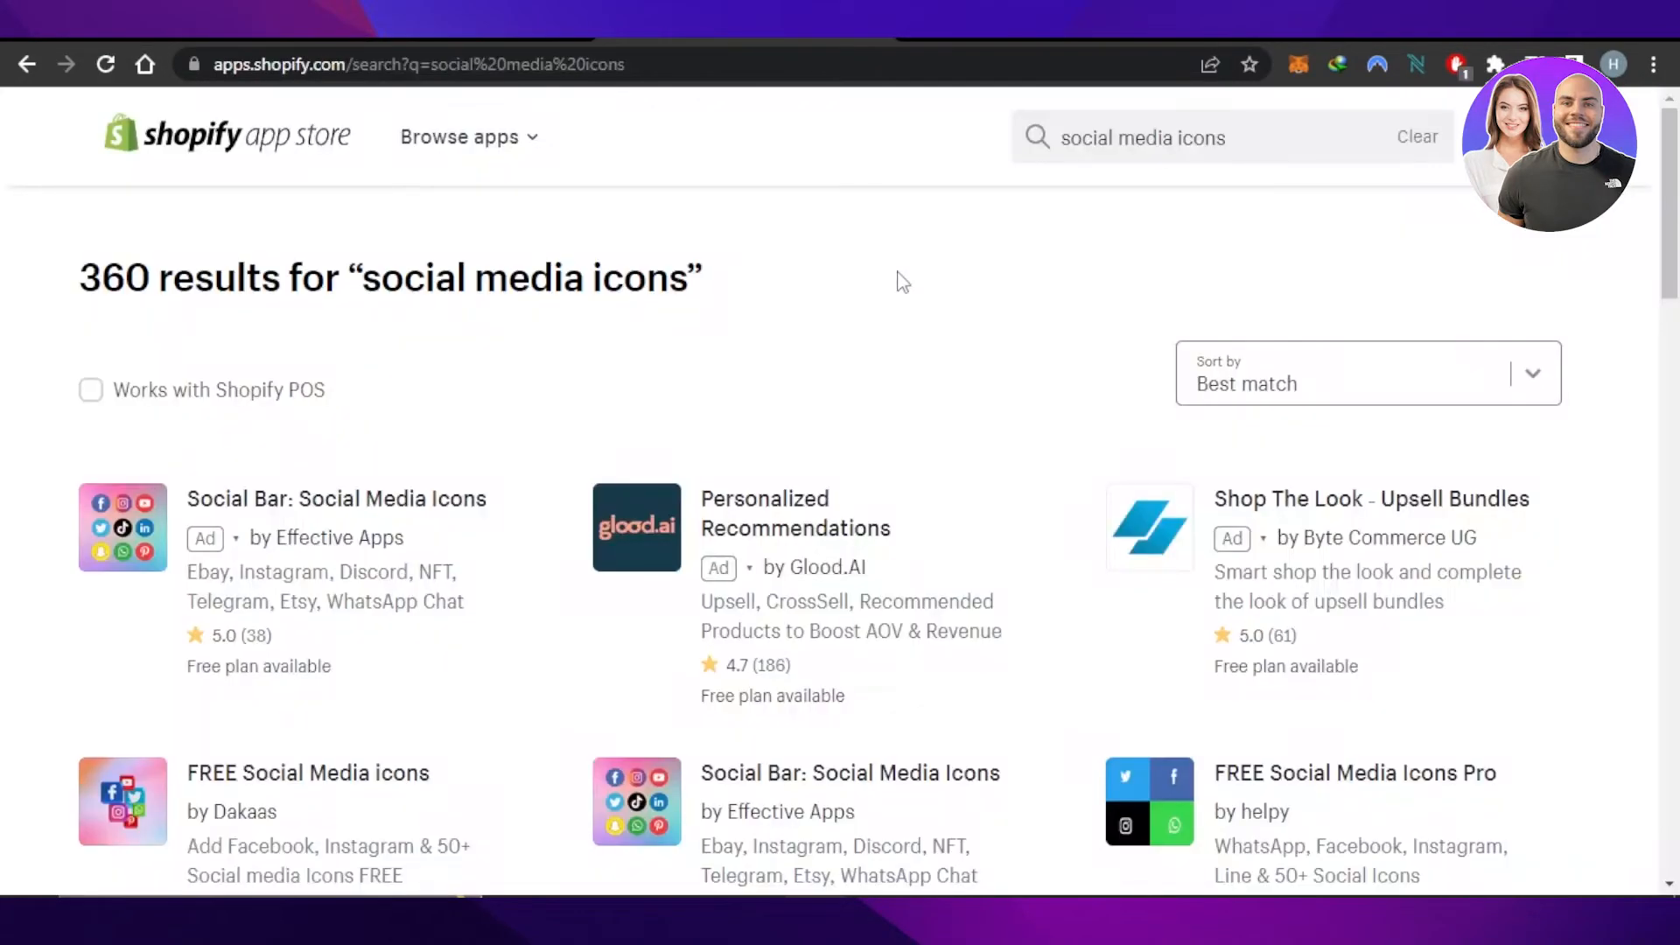
pyautogui.moveTo(398, 485)
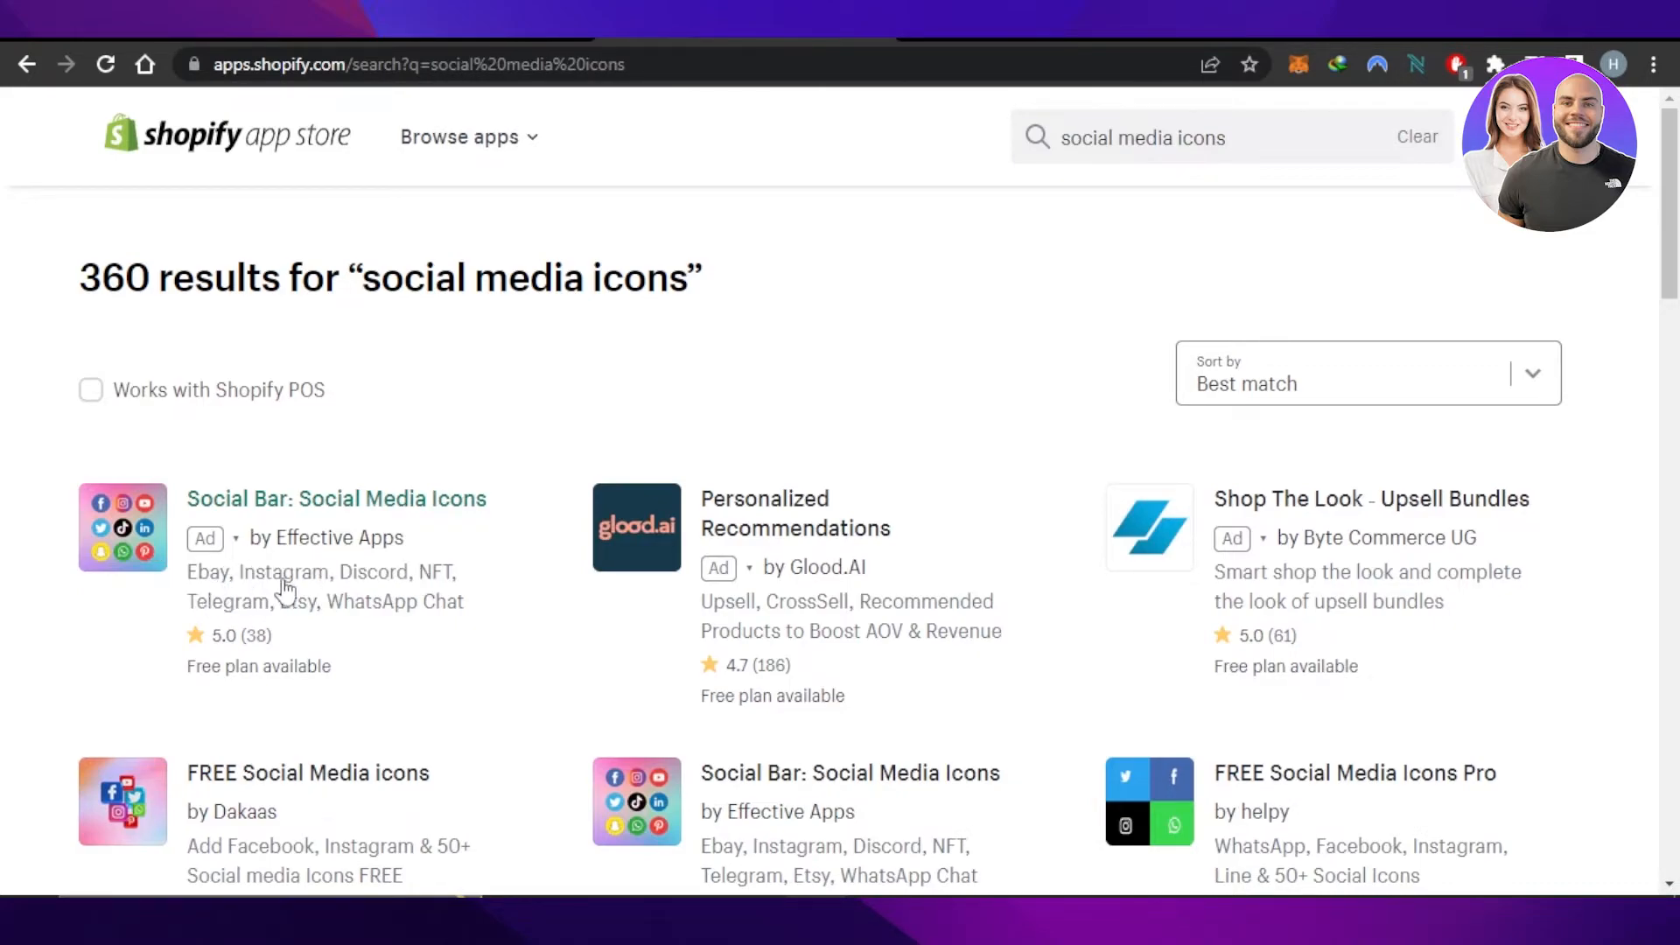
pyautogui.moveTo(253, 643)
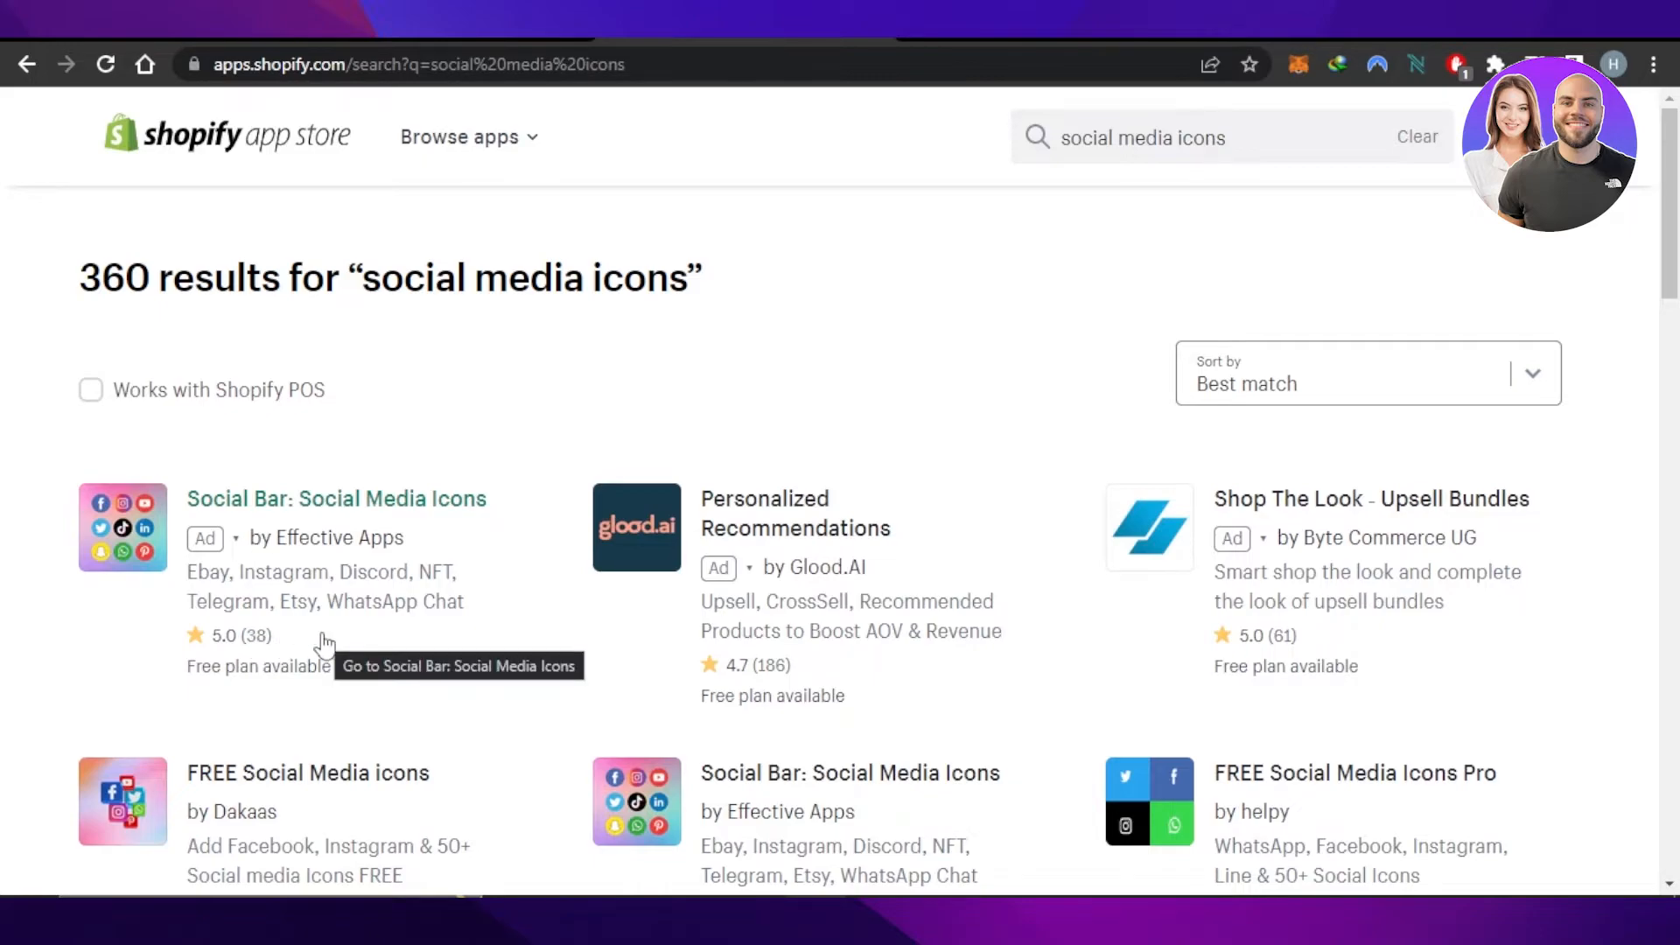
pyautogui.moveTo(220, 518)
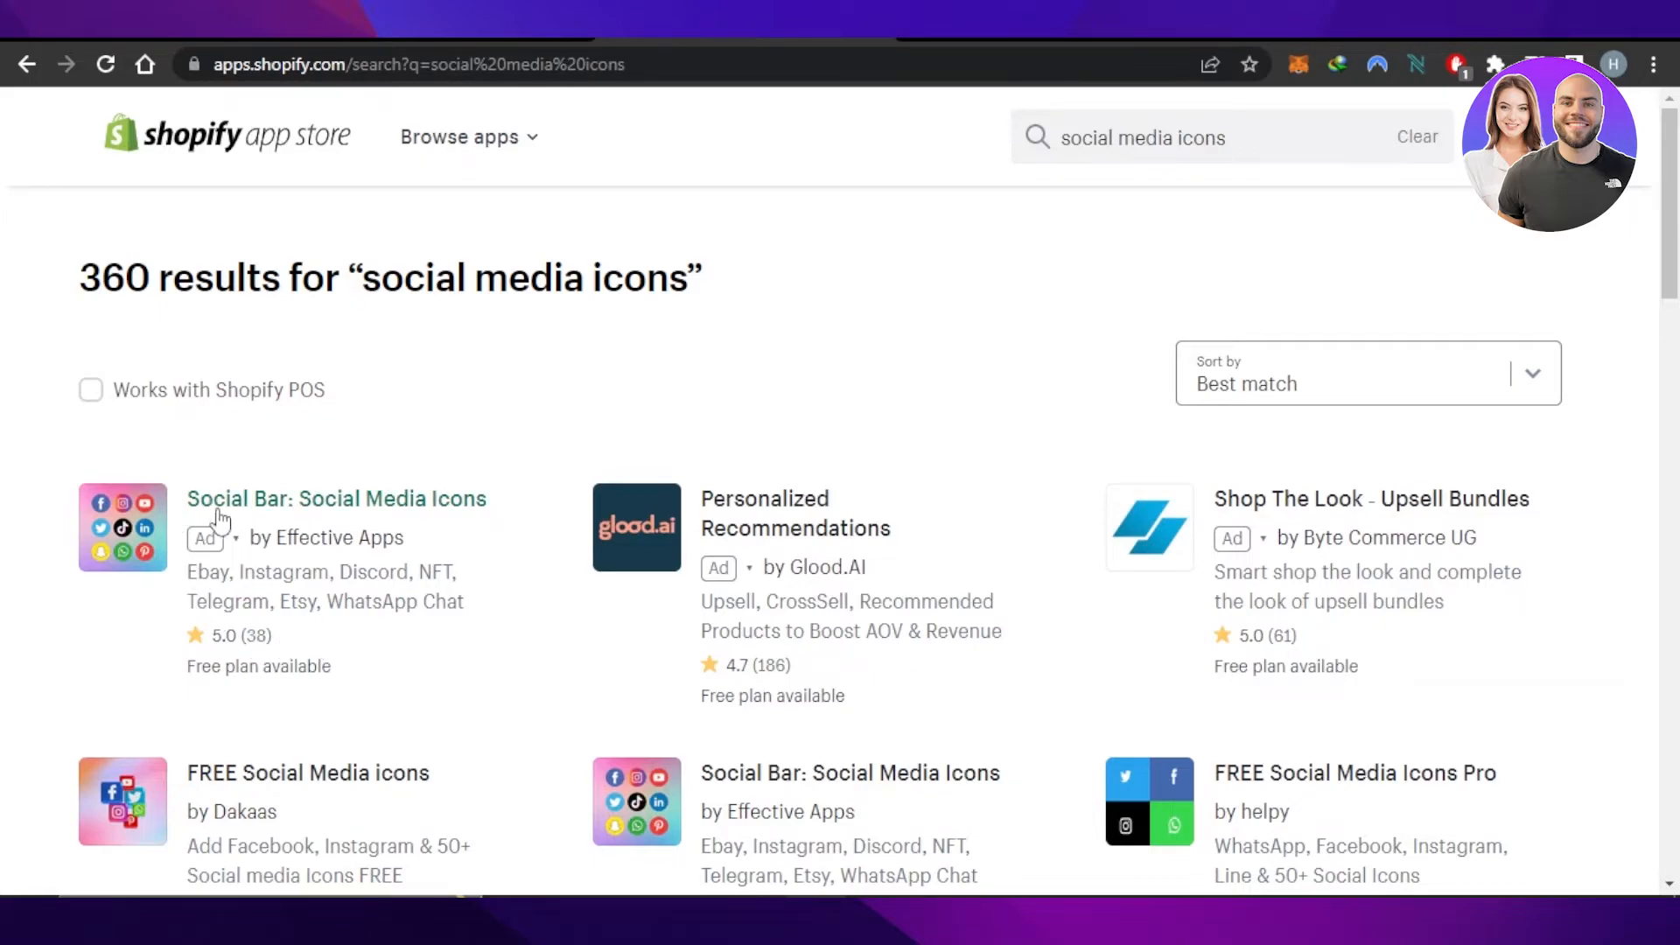
pyautogui.moveTo(277, 651)
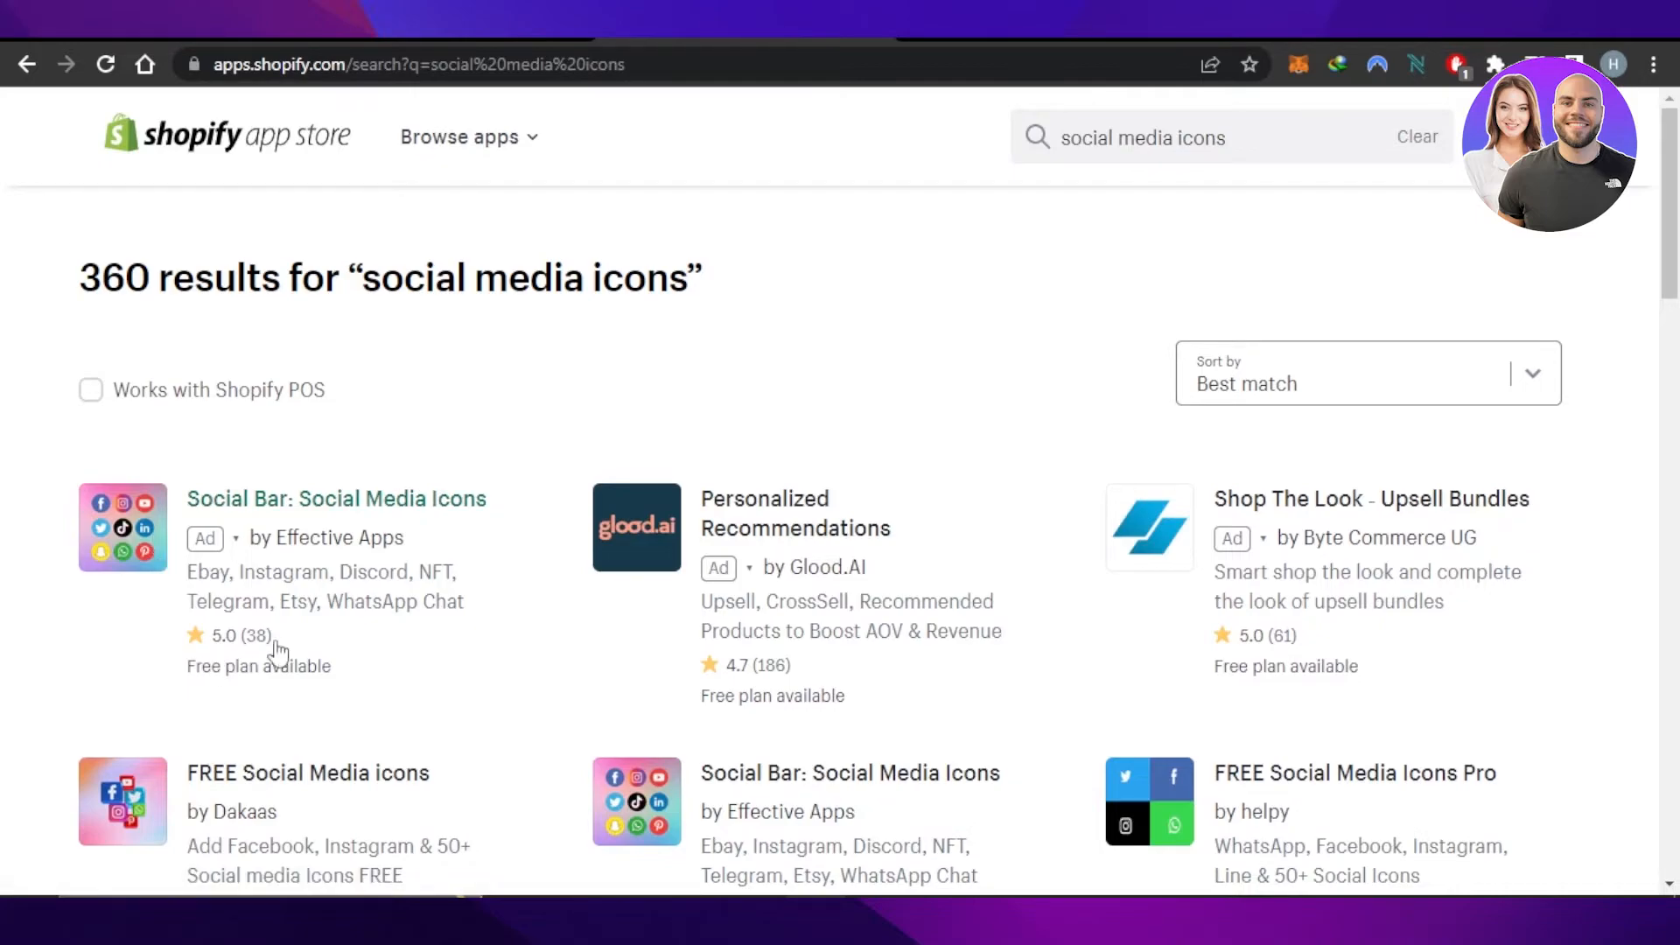
# Choose Social Bar: Social Media Icons from the results and add the app to the store
pyautogui.click(151, 546)
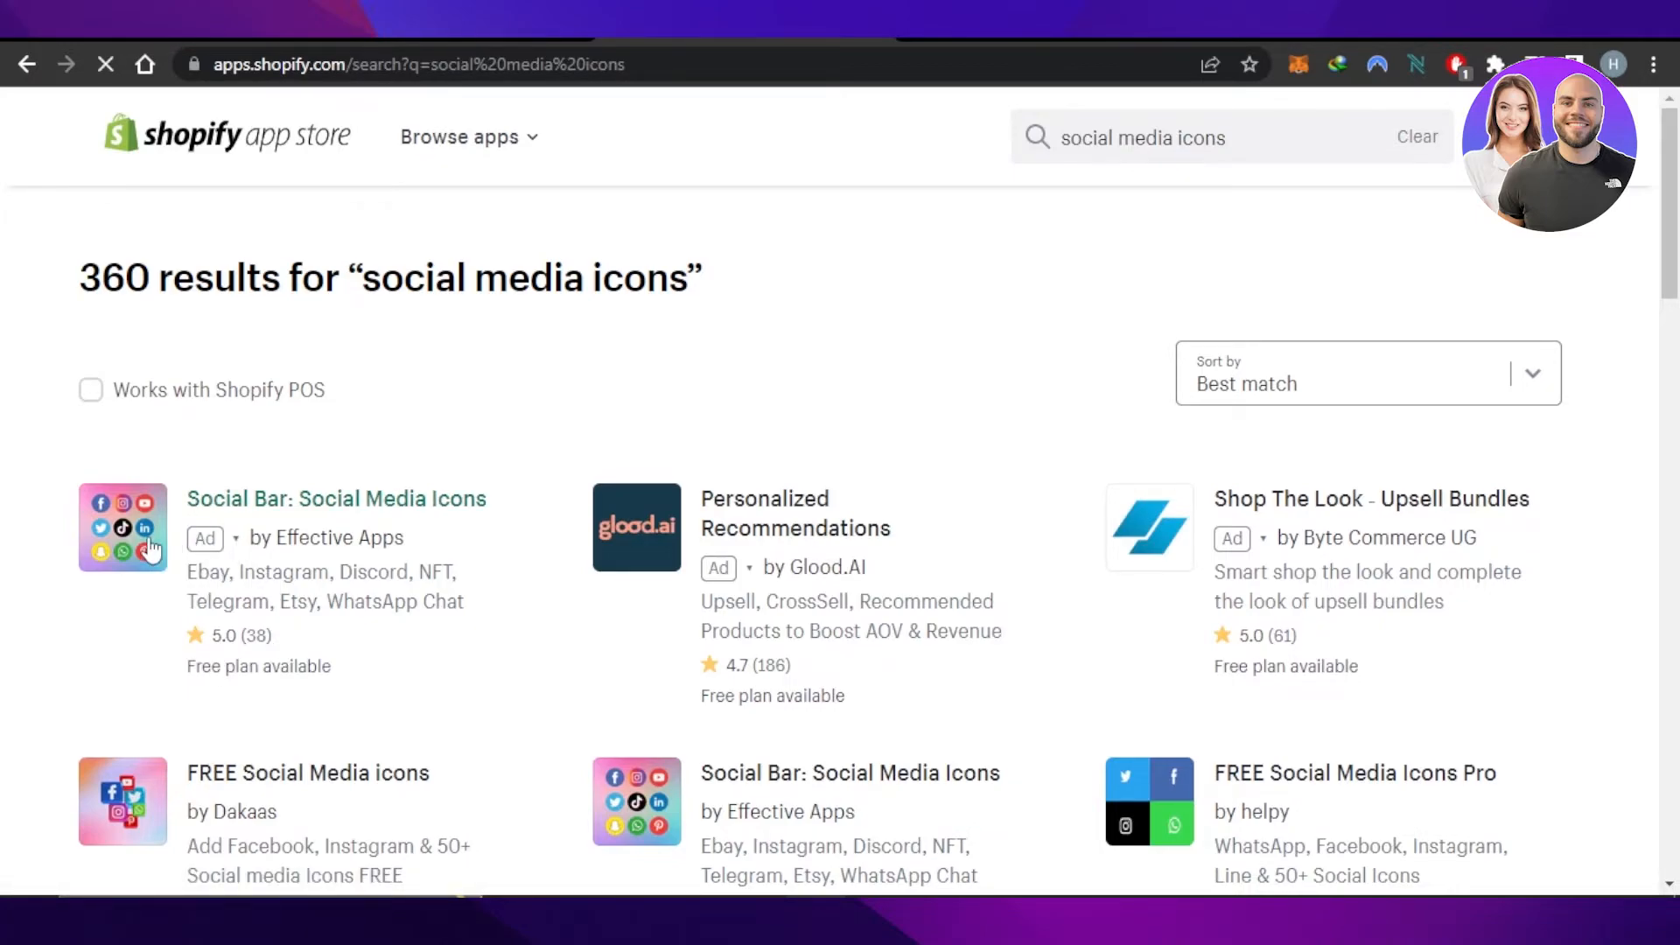
pyautogui.click(336, 498)
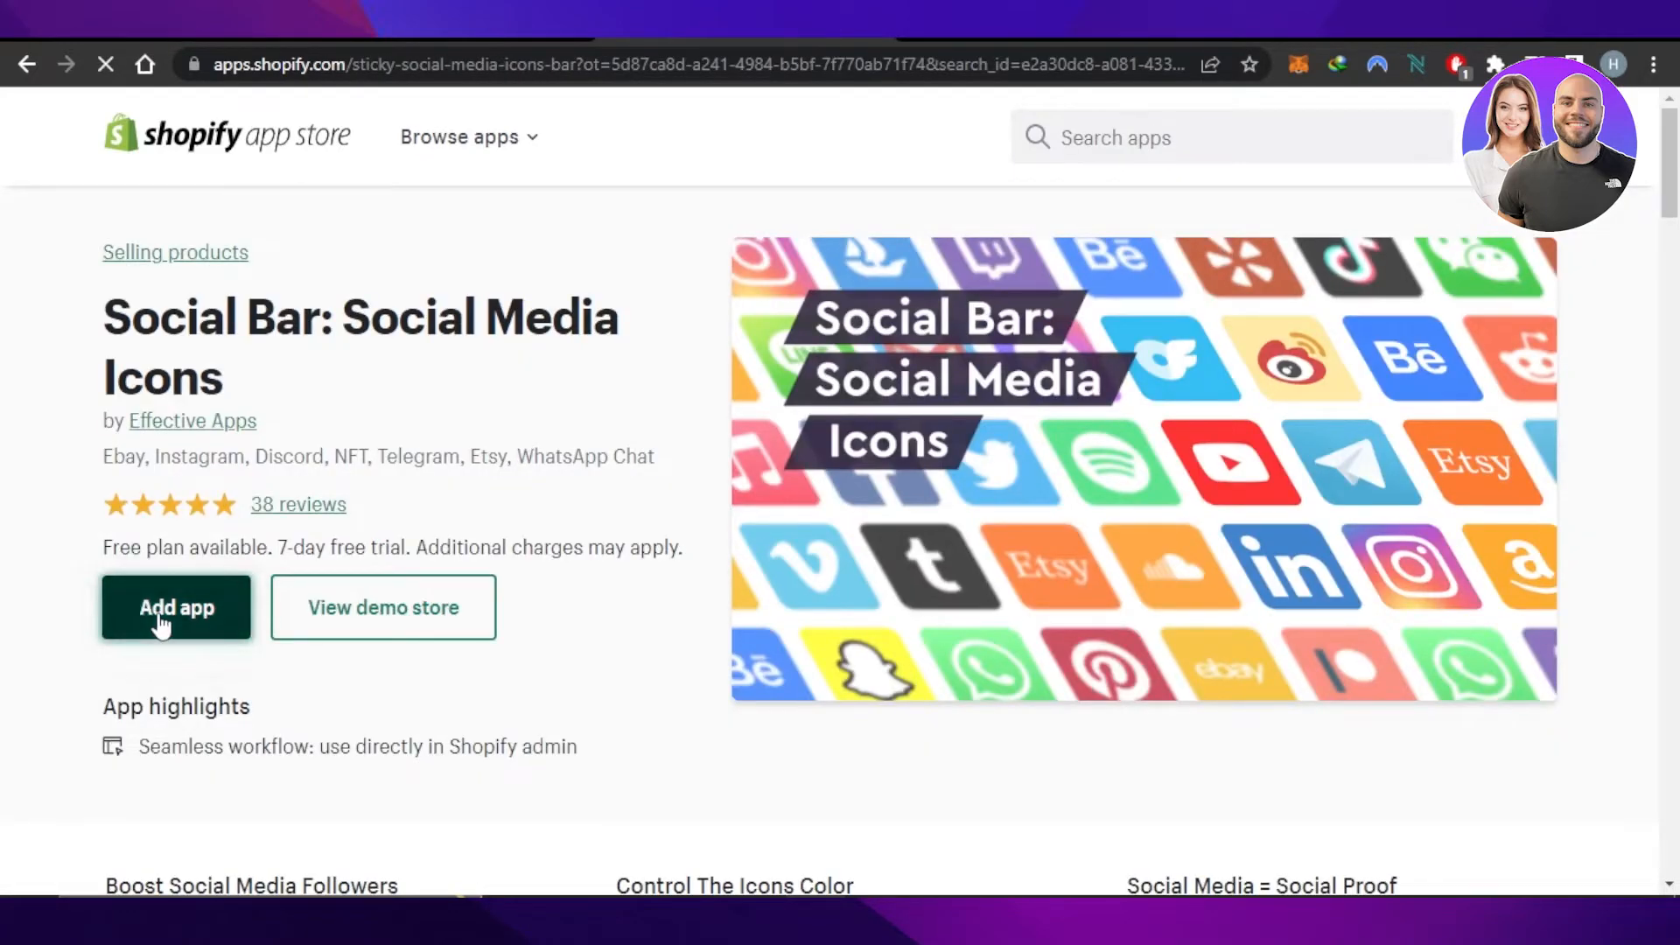
pyautogui.click(175, 608)
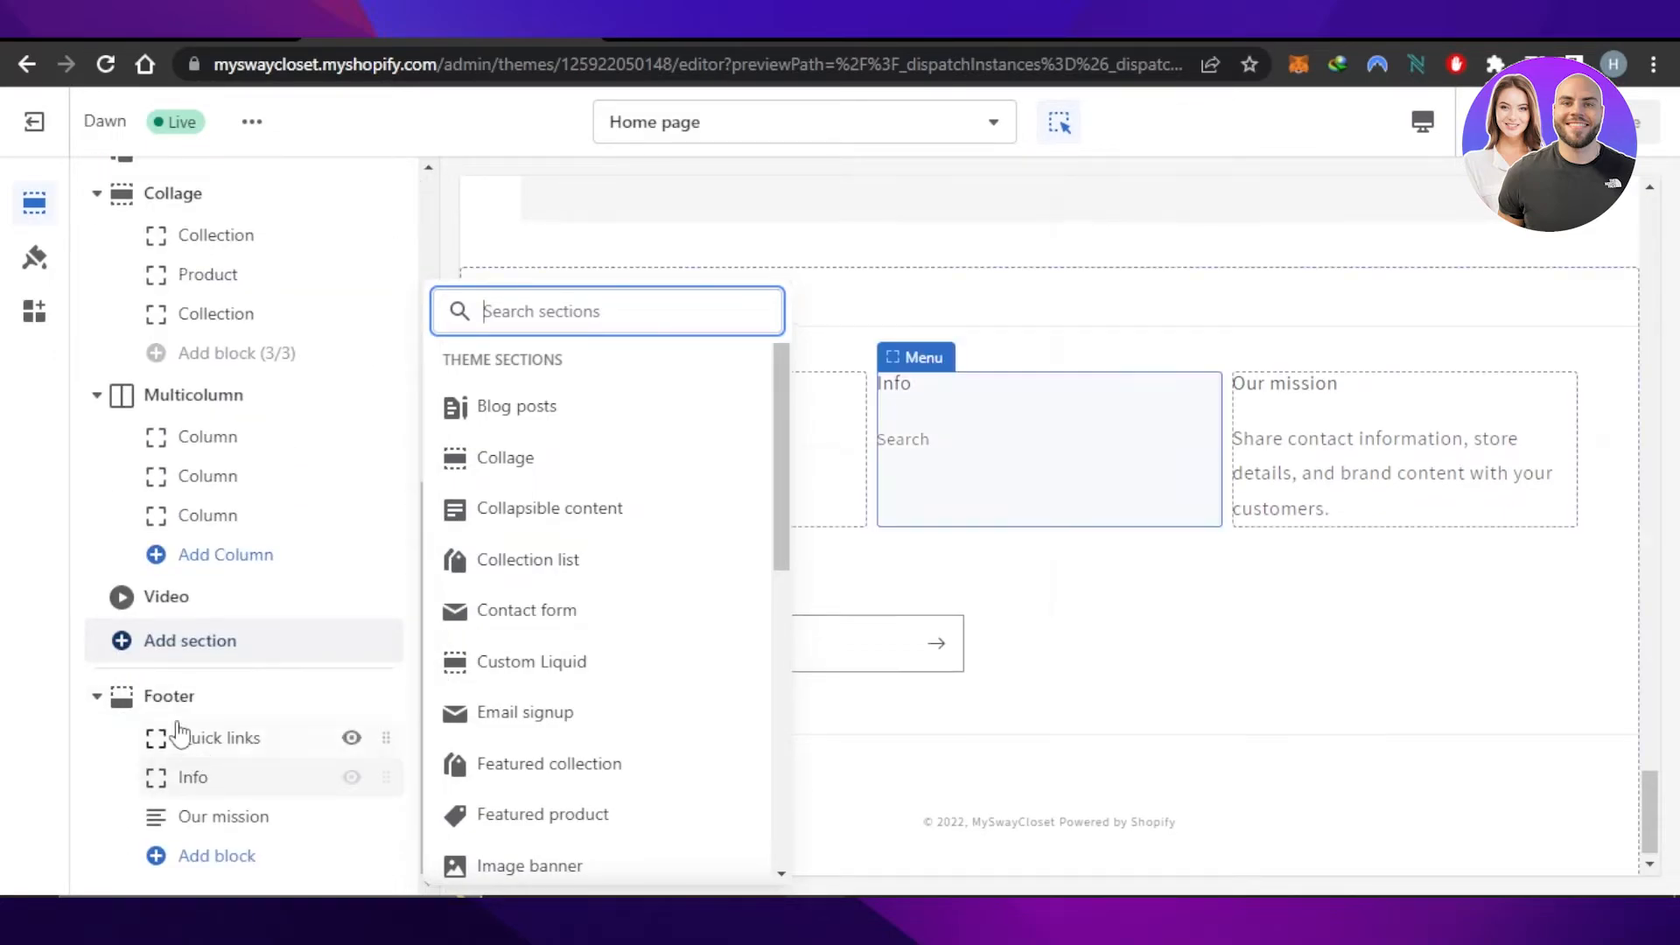
pyautogui.moveTo(549, 508)
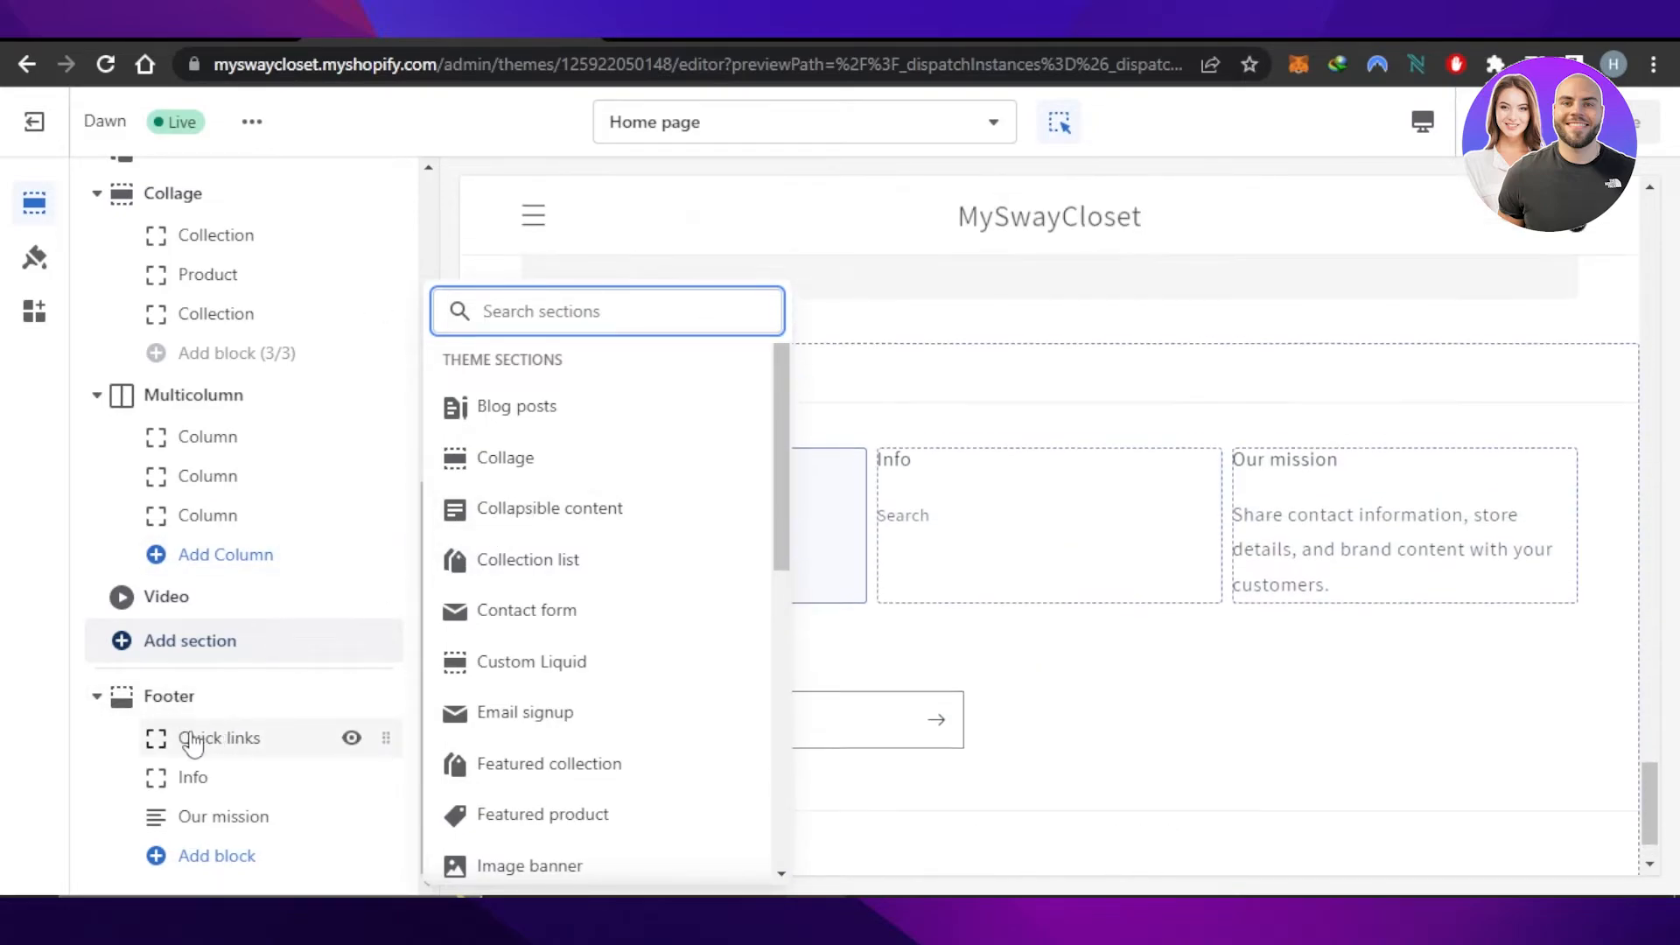
# Enable 'Show social media icons' in the Dawn footer section settings
pyautogui.click(168, 695)
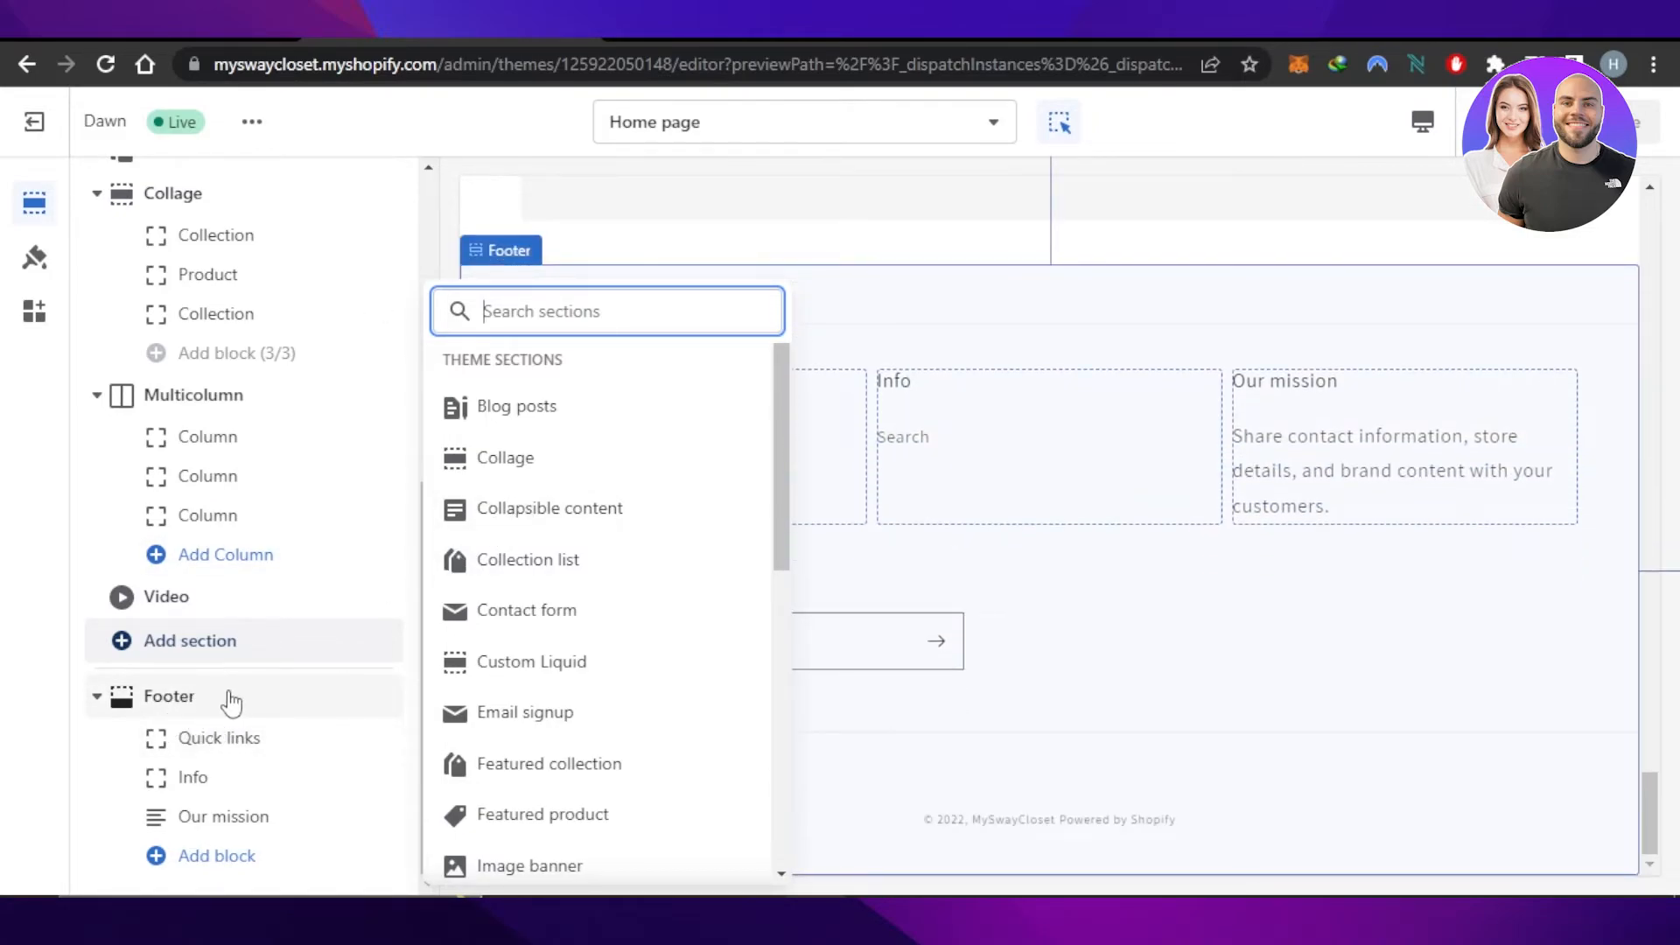
pyautogui.click(168, 695)
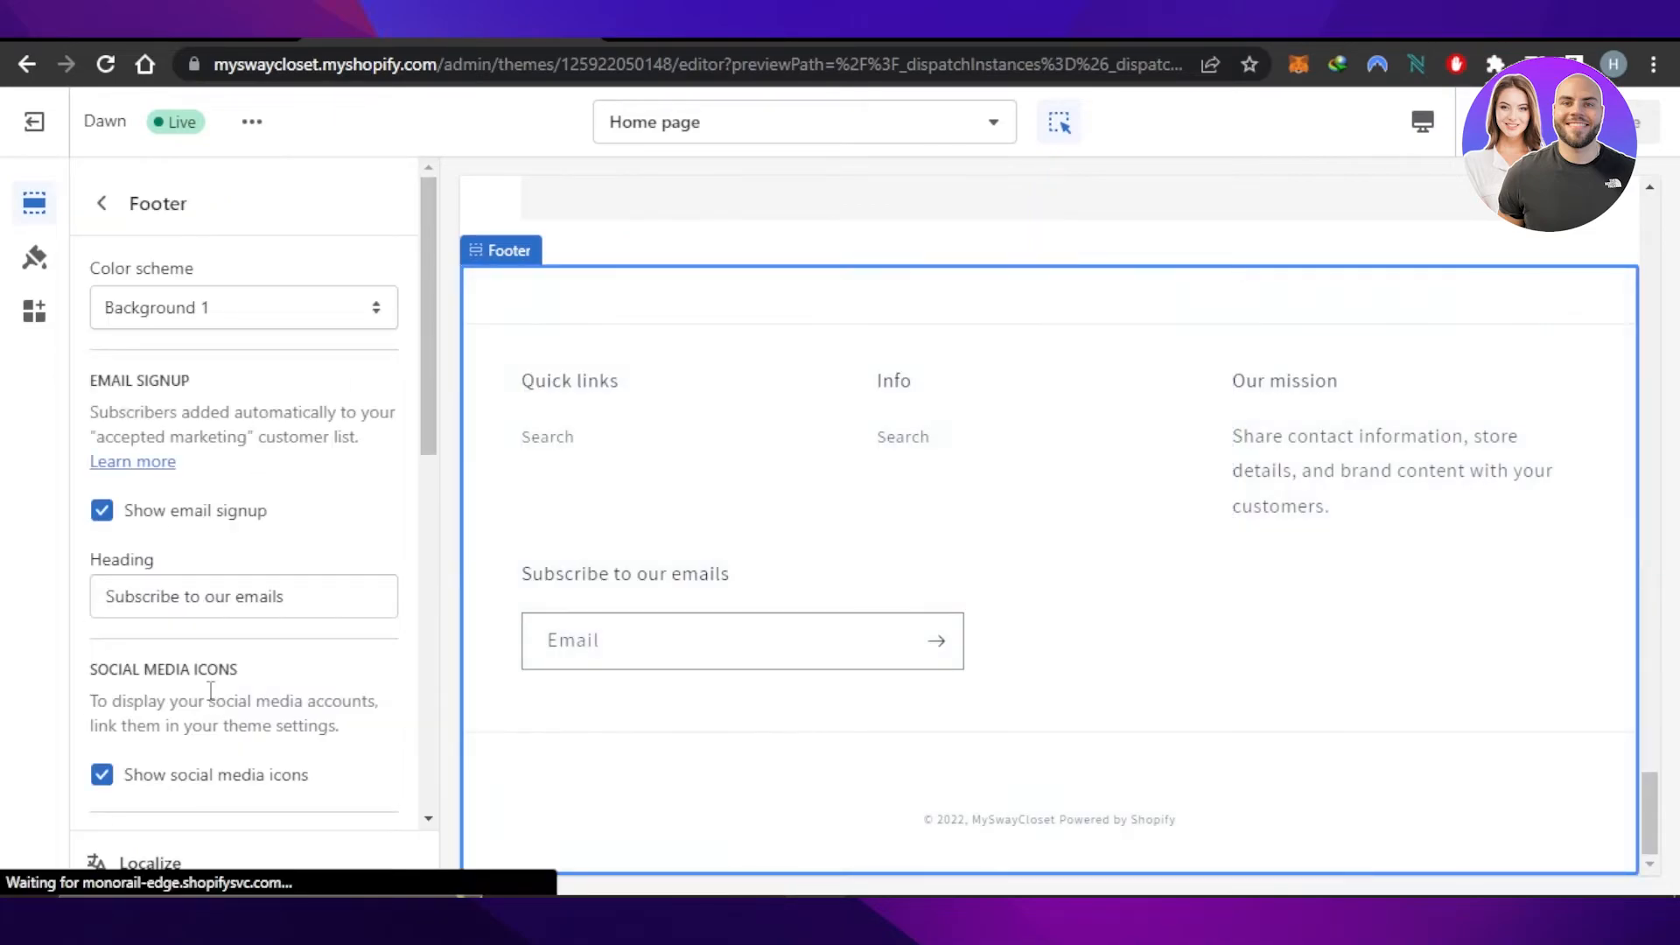
pyautogui.scroll(-3)
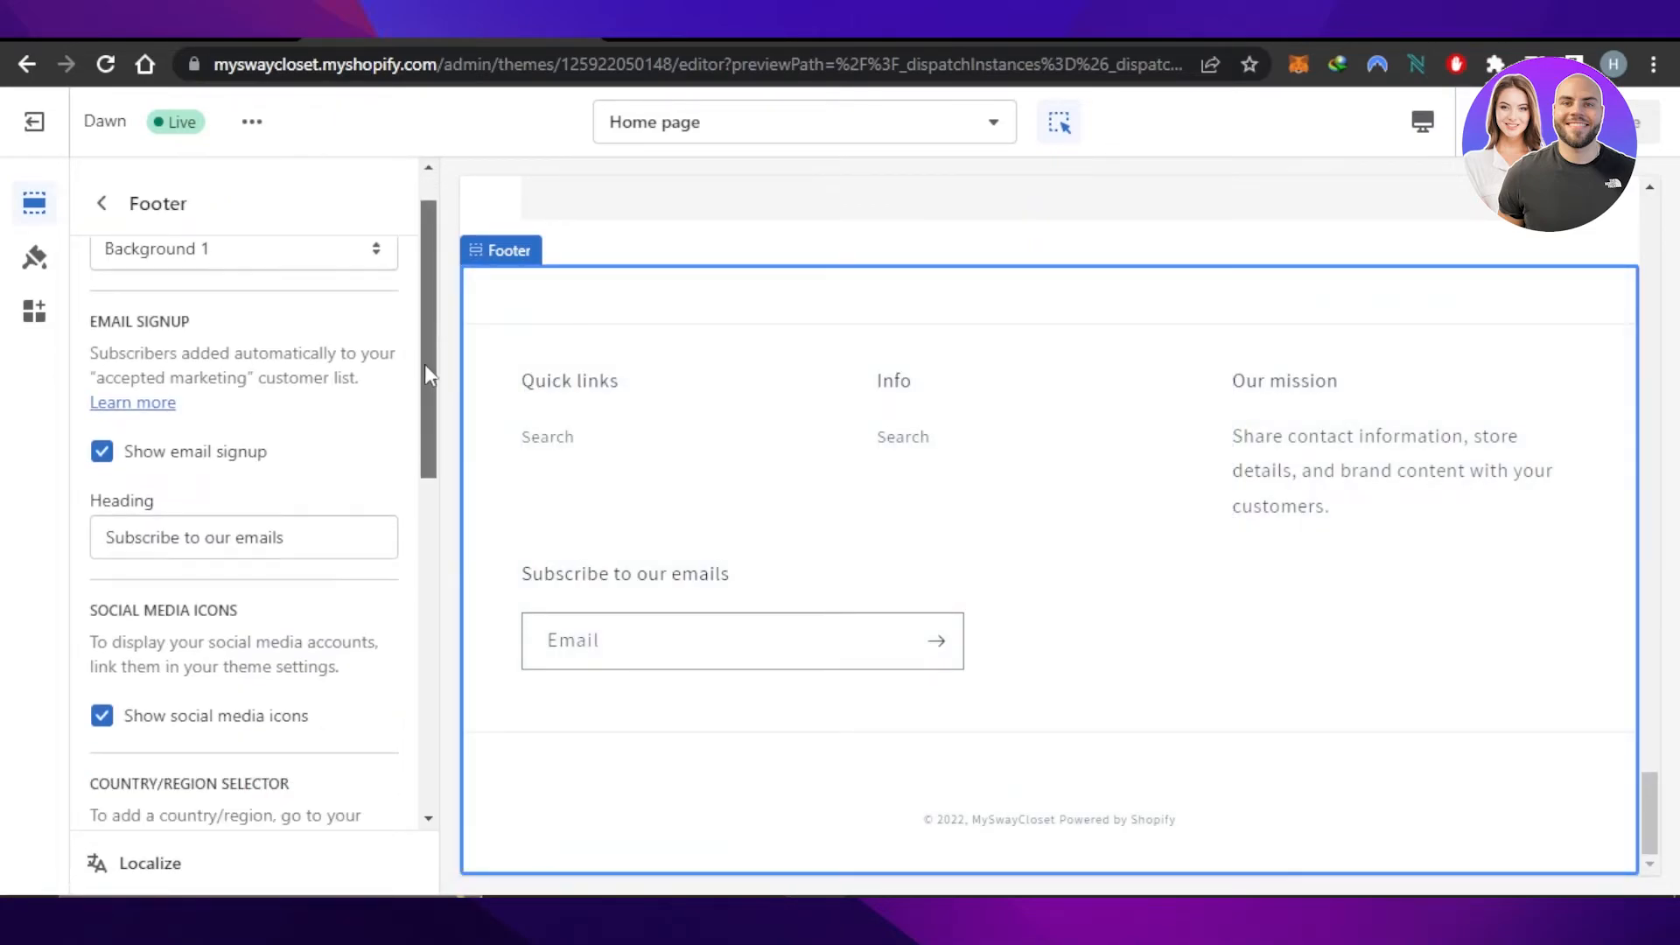
pyautogui.scroll(-3)
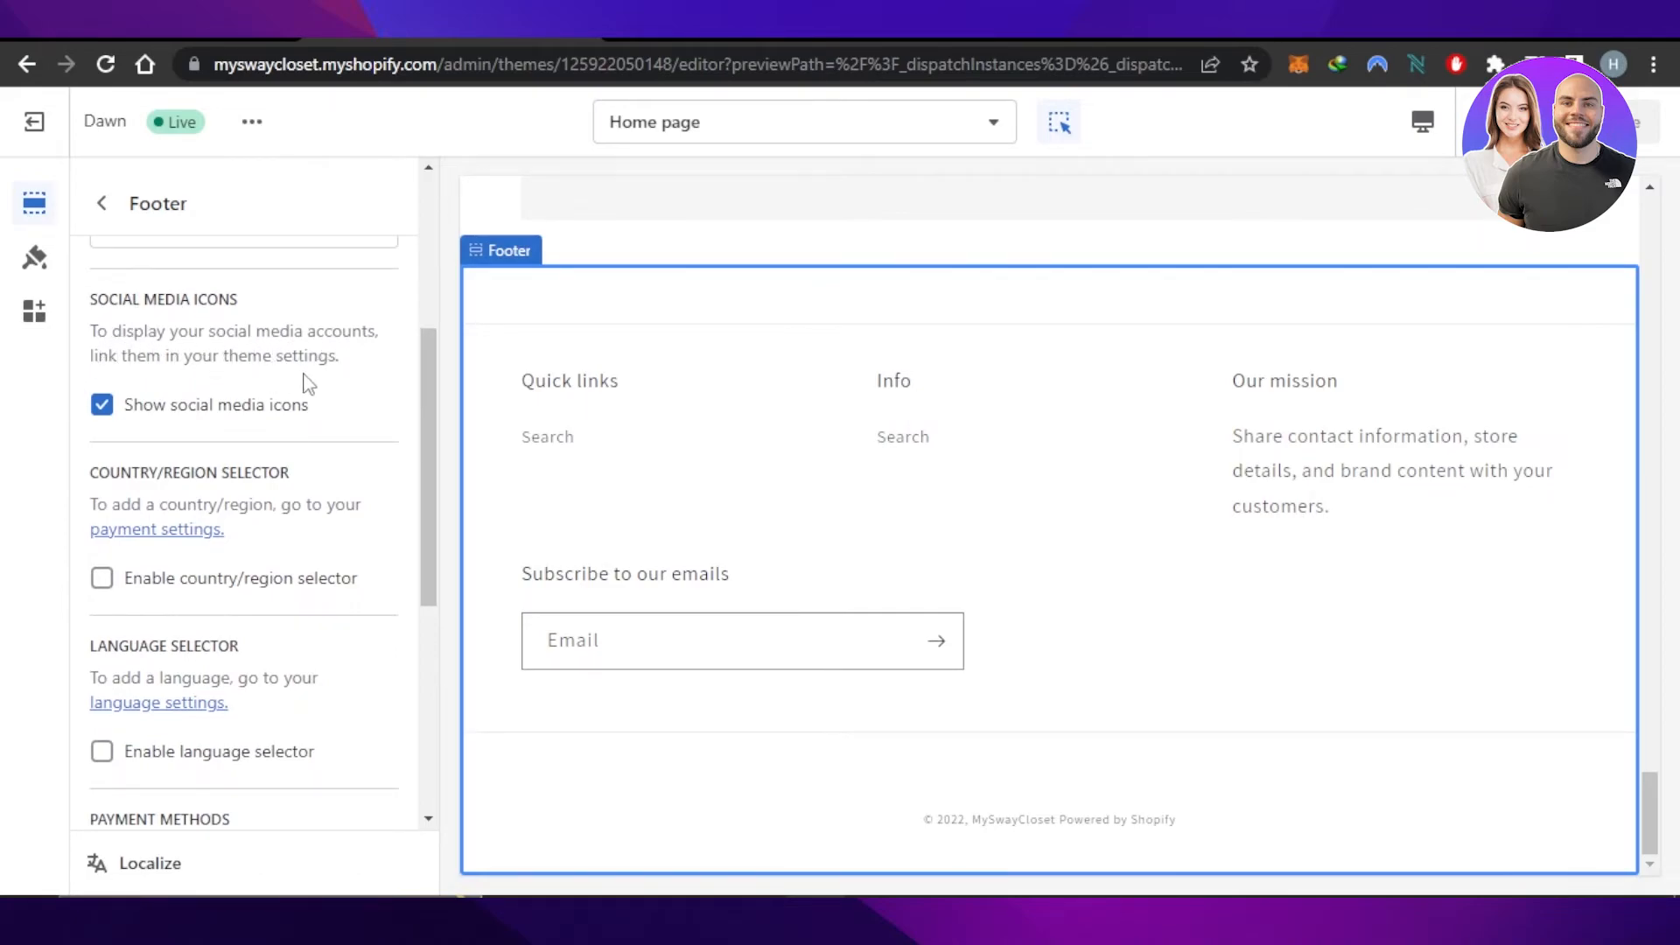
pyautogui.moveTo(117, 364)
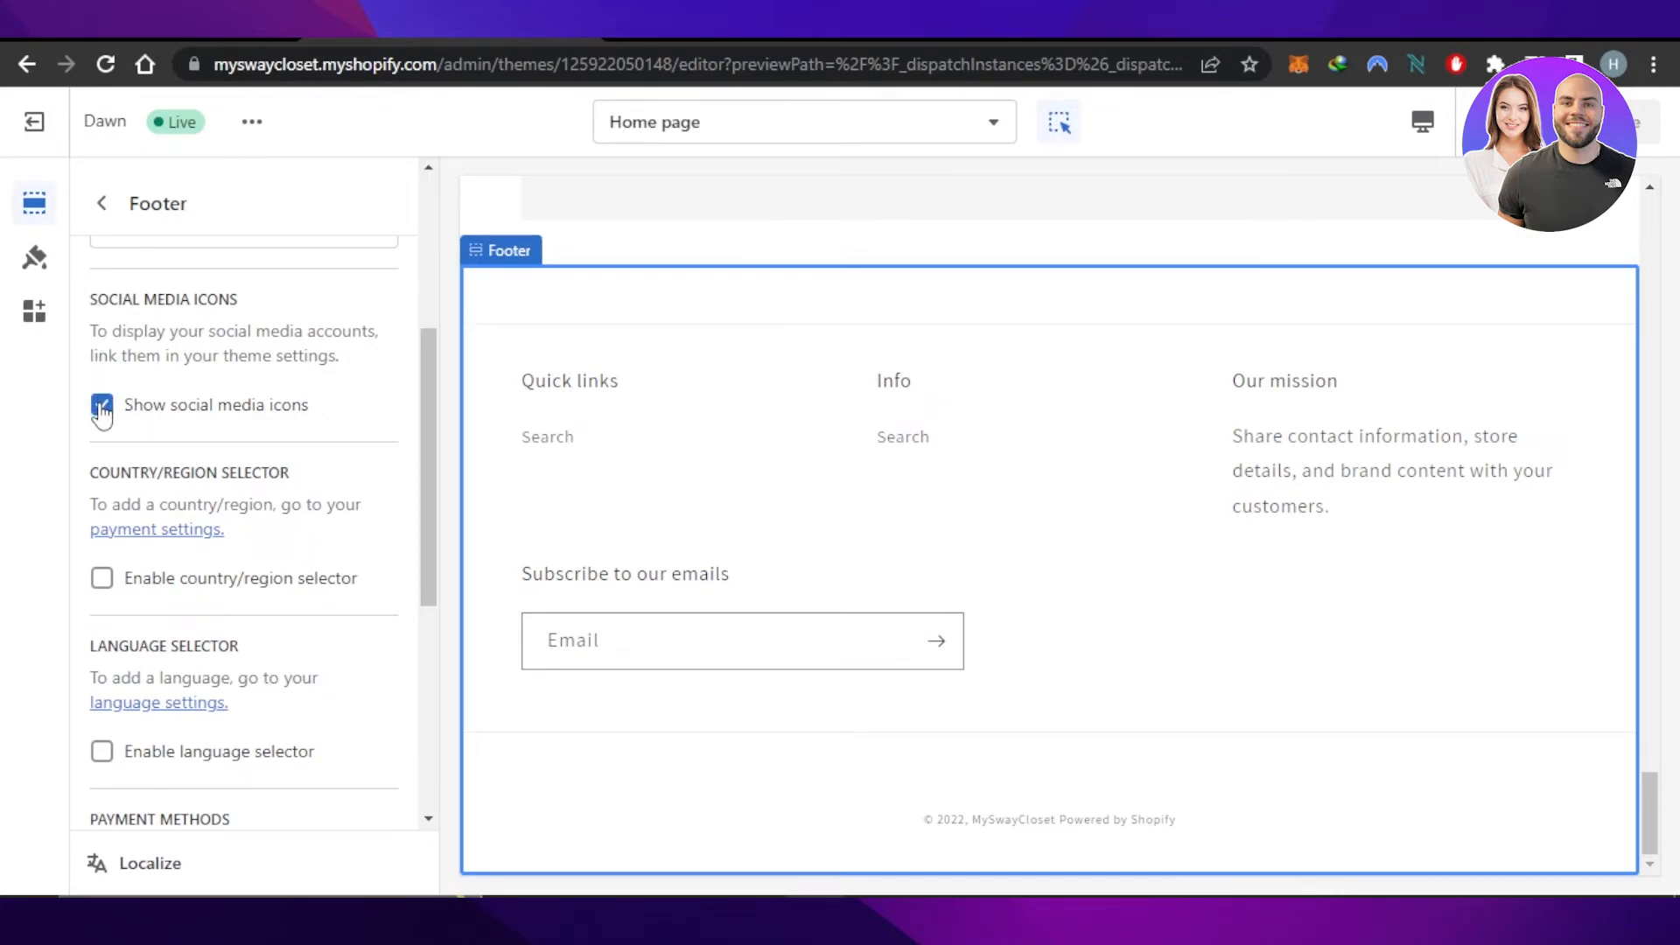
pyautogui.click(102, 404)
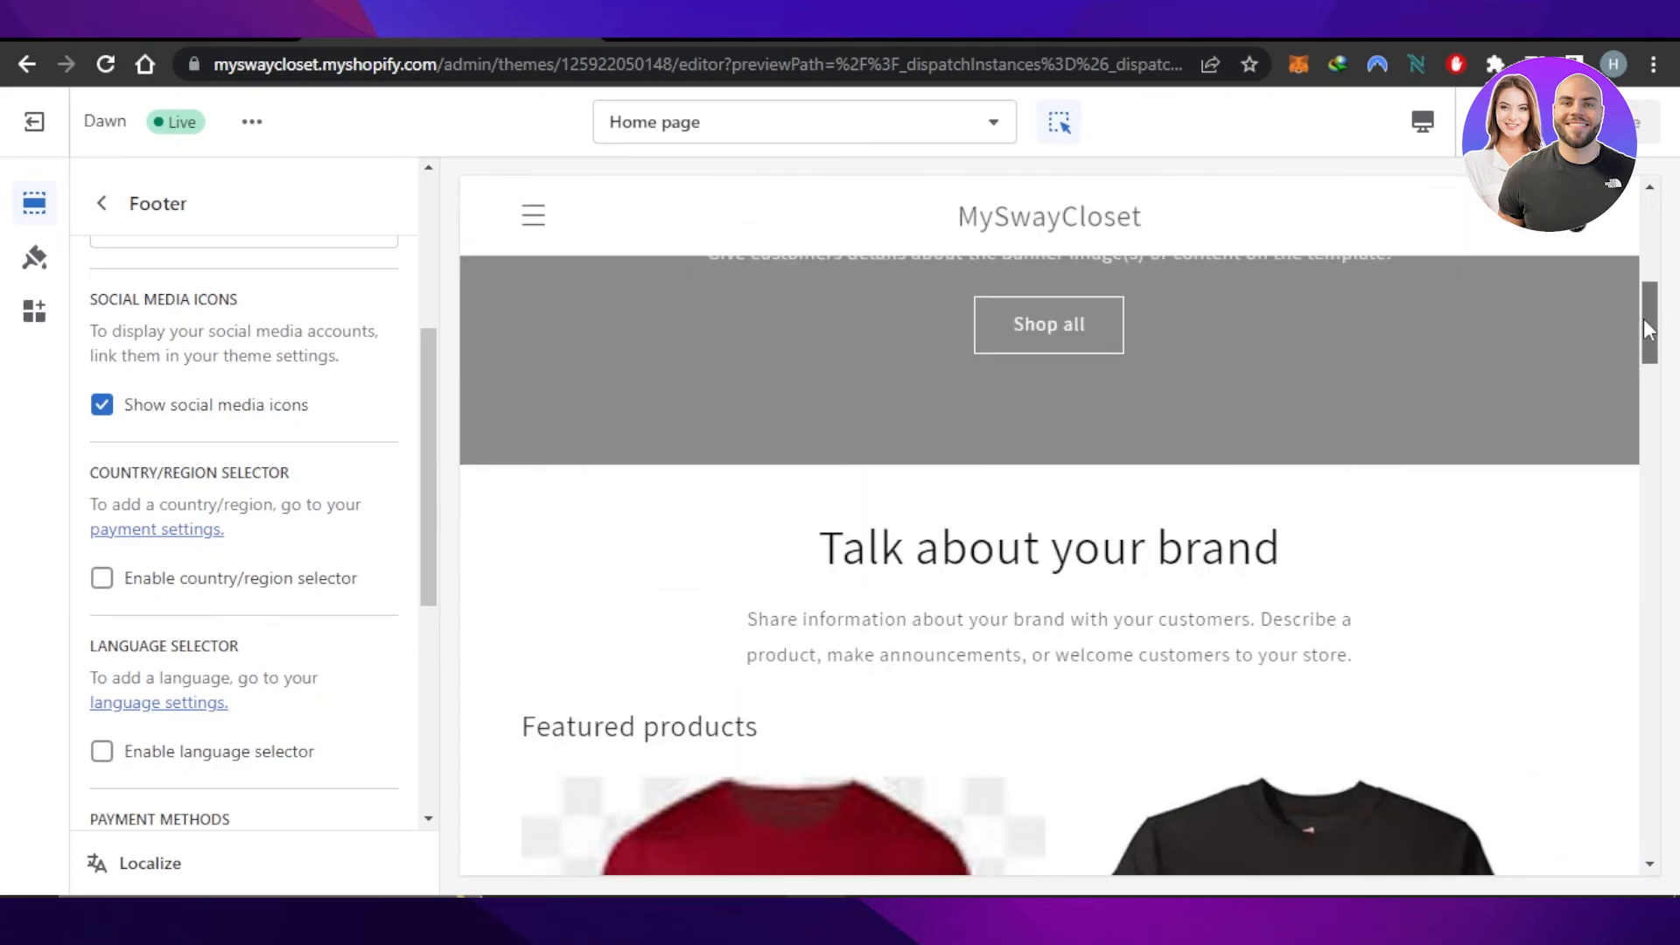
# Scroll the Themes page past online store speed to the theme library
pyautogui.scroll(-3)
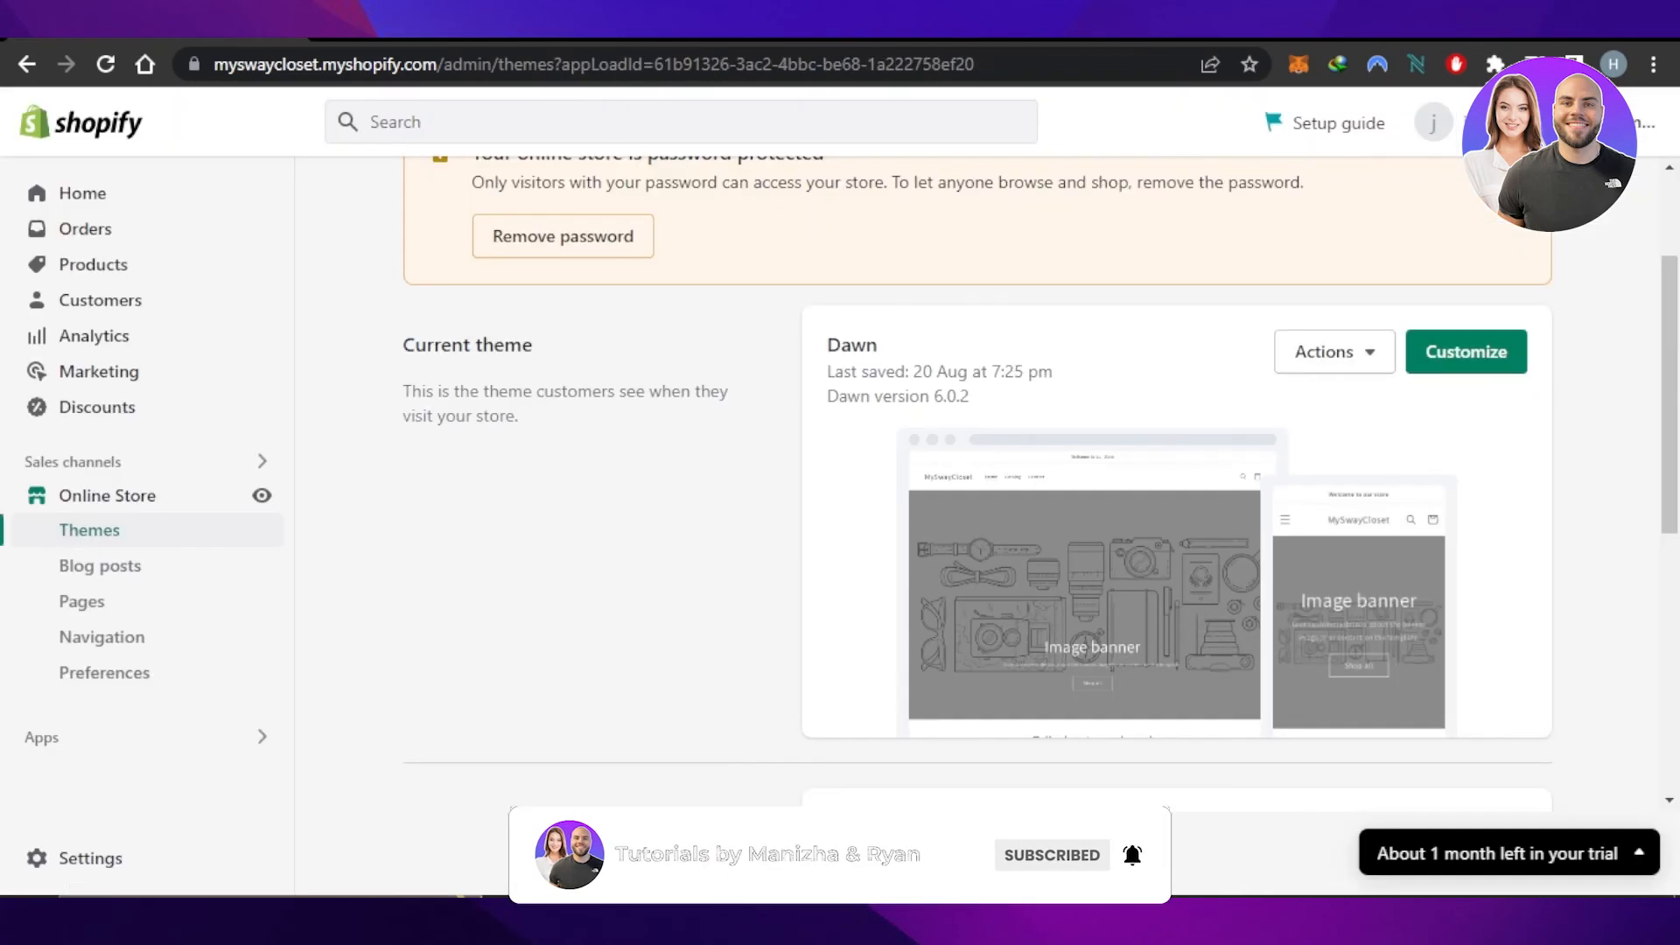
pyautogui.scroll(-3)
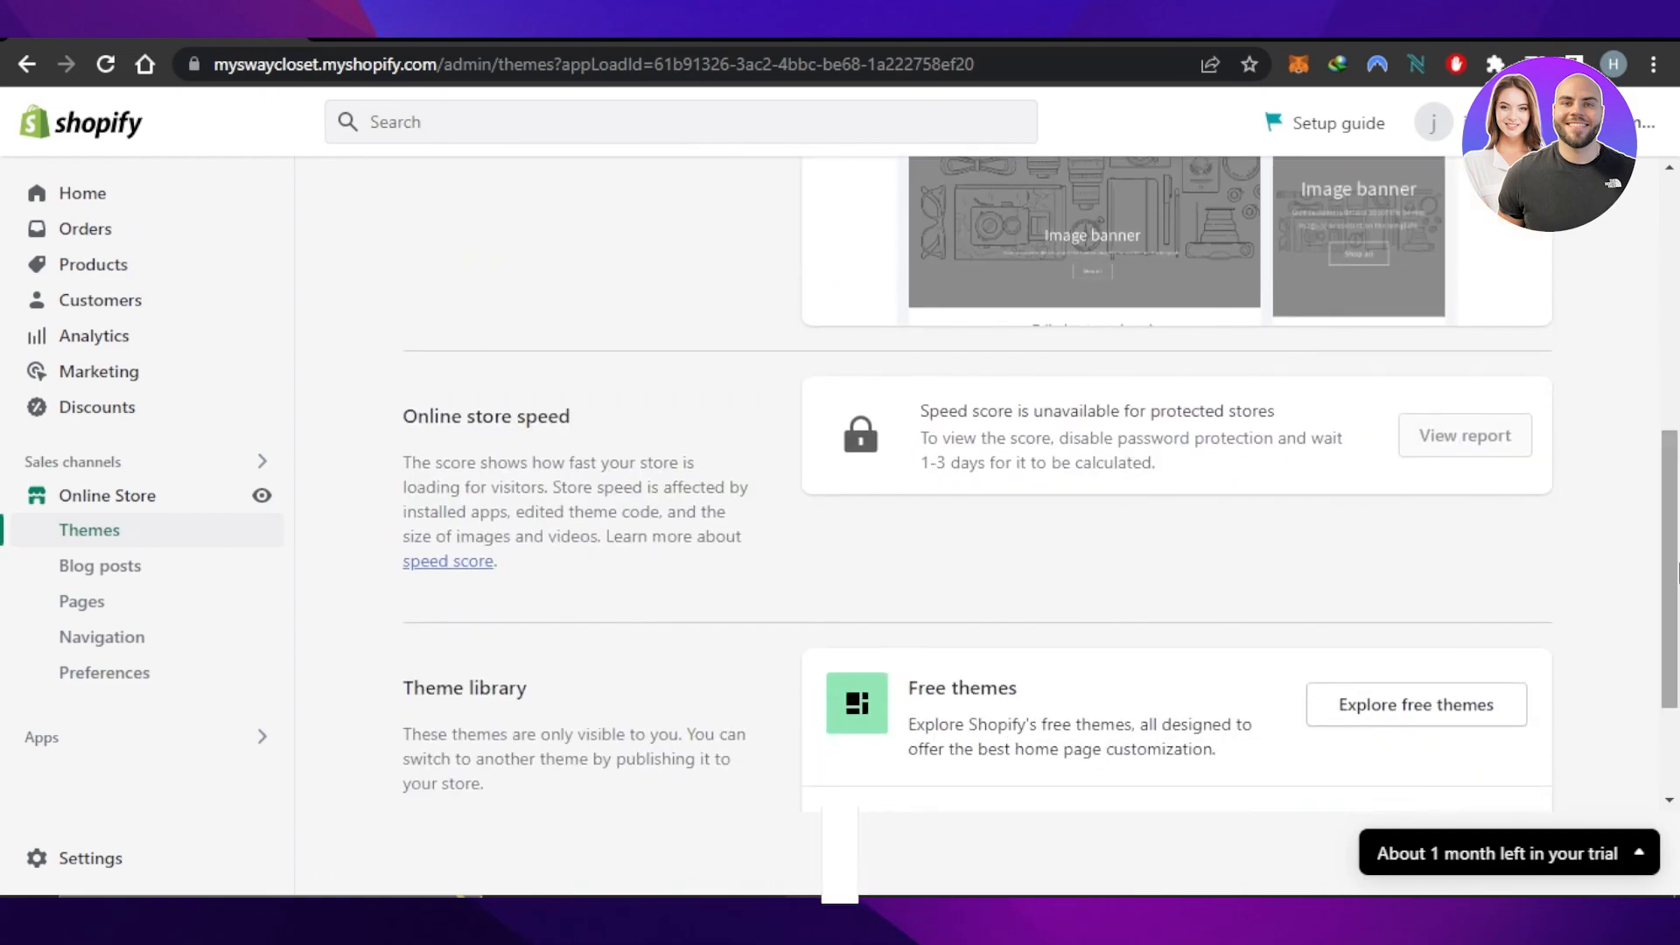